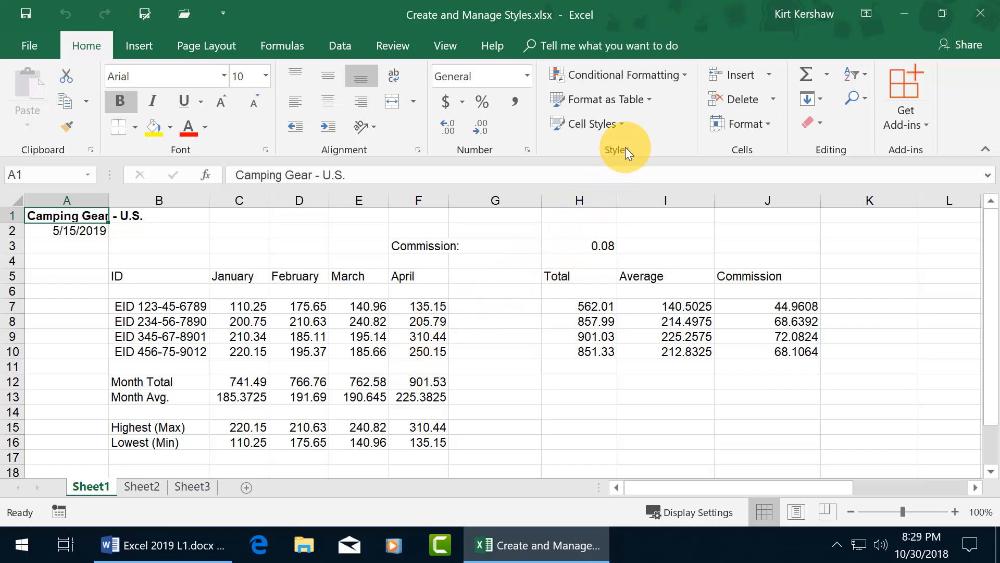
pyautogui.moveTo(594, 124)
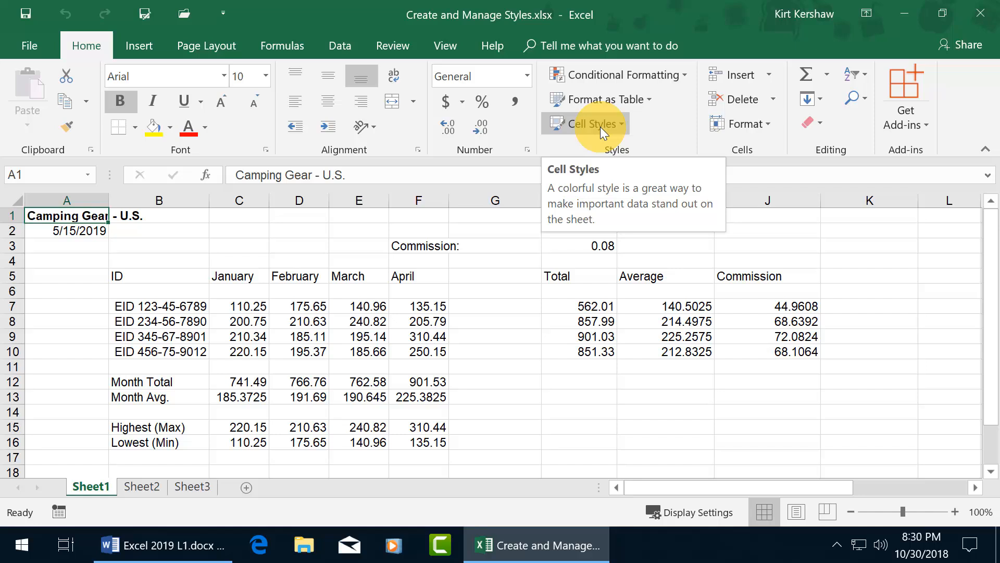
# Open the Cell Styles gallery to style the Camping Gear - U.S. title
pyautogui.click(590, 124)
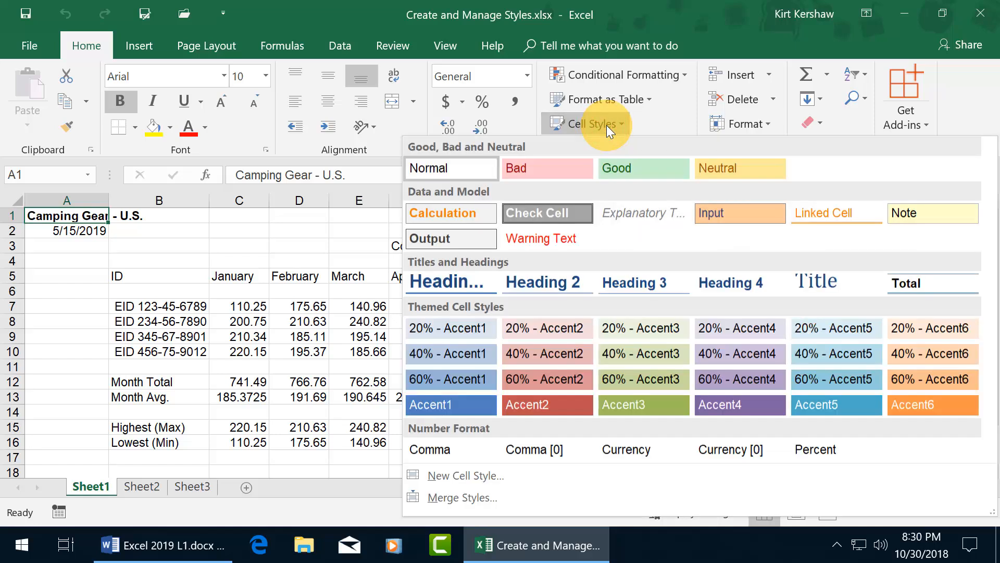
pyautogui.moveTo(570, 151)
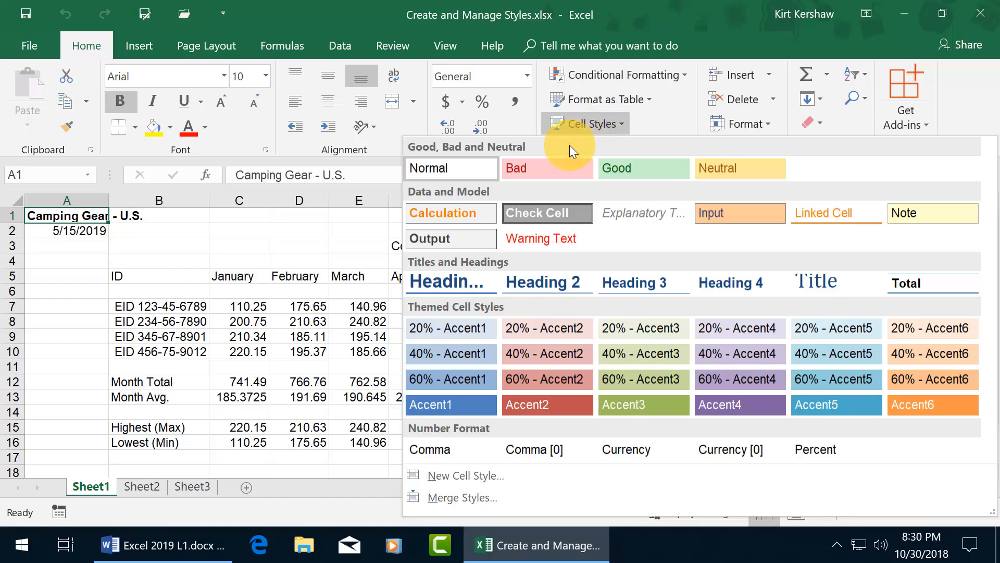
pyautogui.moveTo(718, 155)
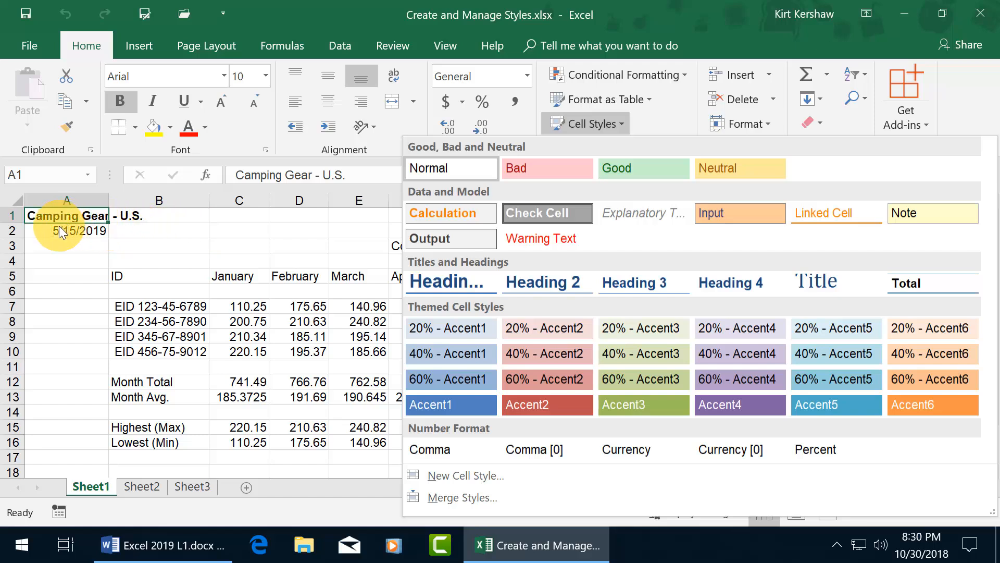
pyautogui.moveTo(159, 230)
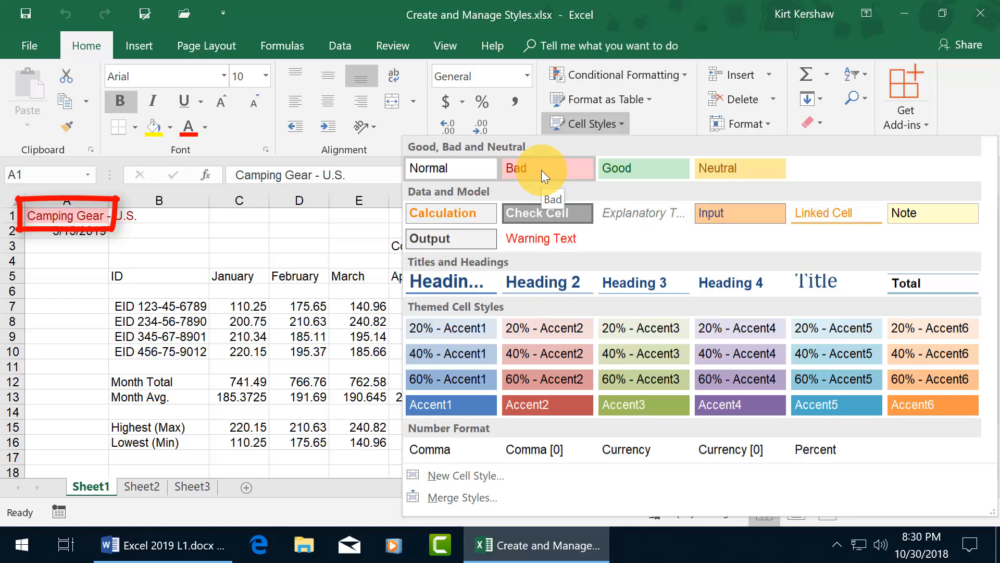
pyautogui.moveTo(643, 167)
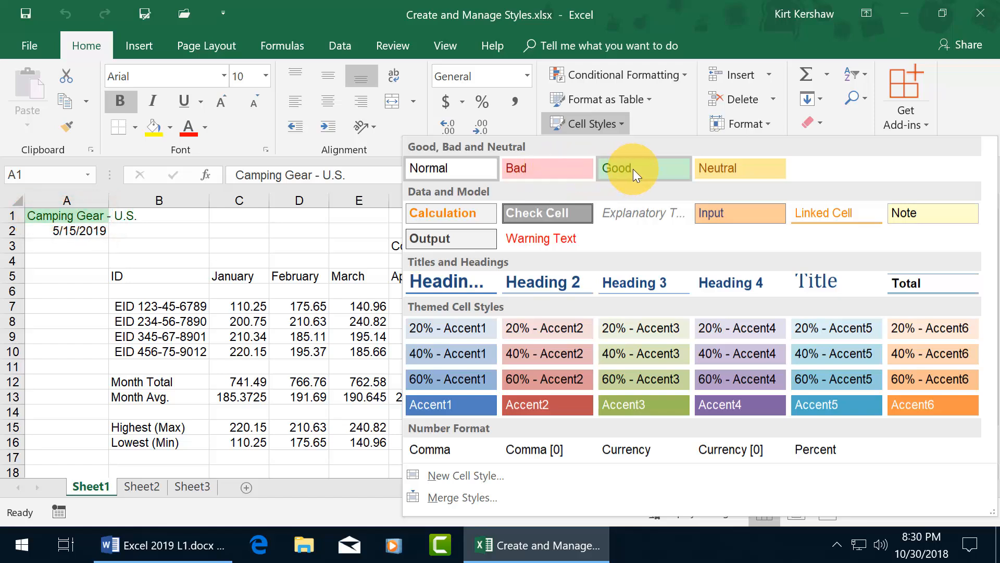
pyautogui.moveTo(635, 173)
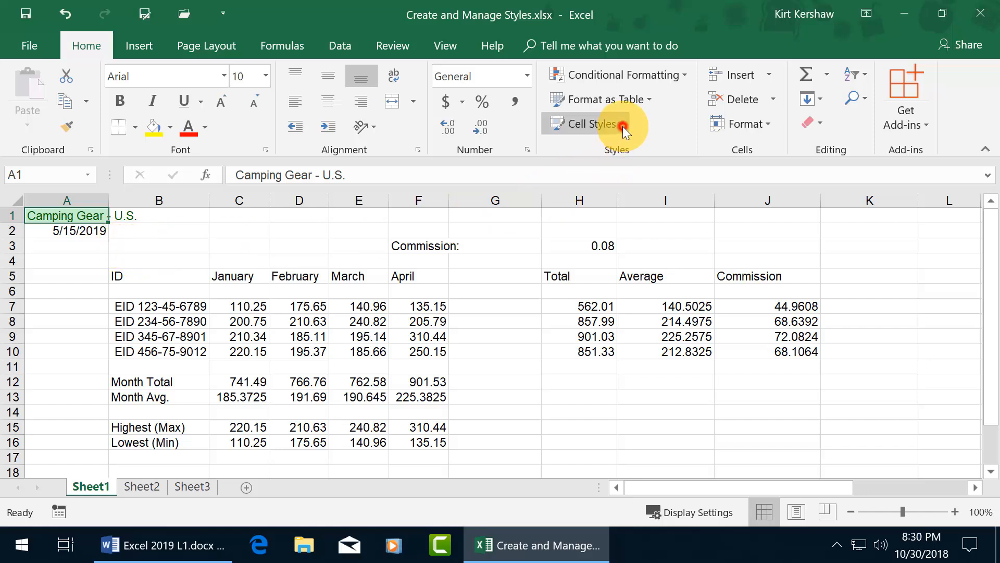
# Reopen Cell Styles and bring up the Good style's context options
pyautogui.click(592, 124)
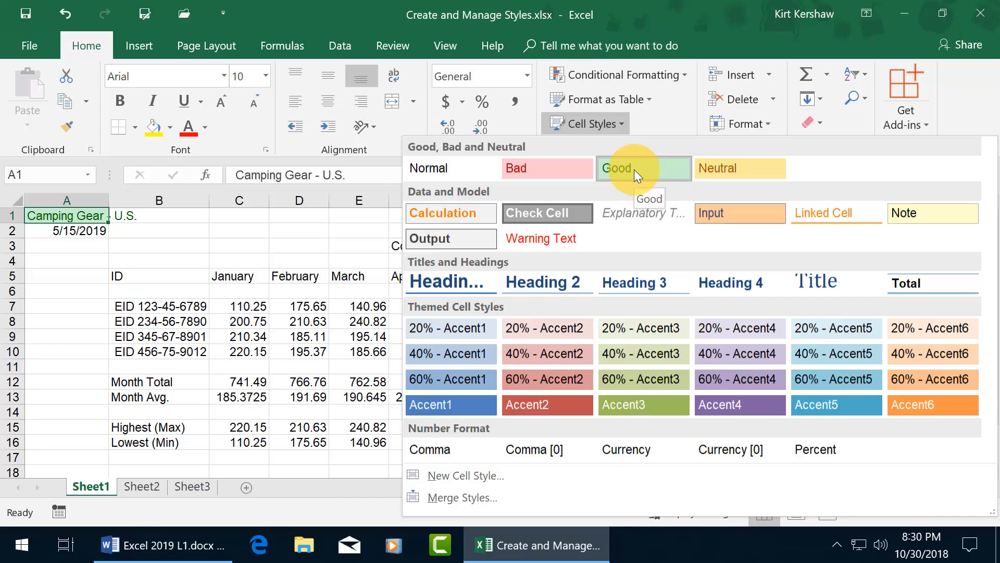
pyautogui.rightClick(616, 168)
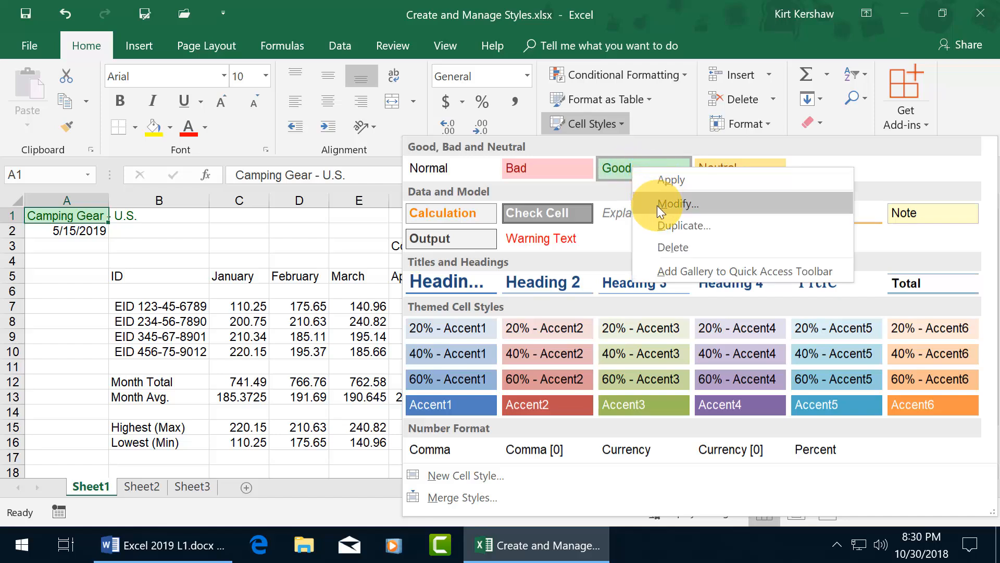
pyautogui.moveTo(667, 230)
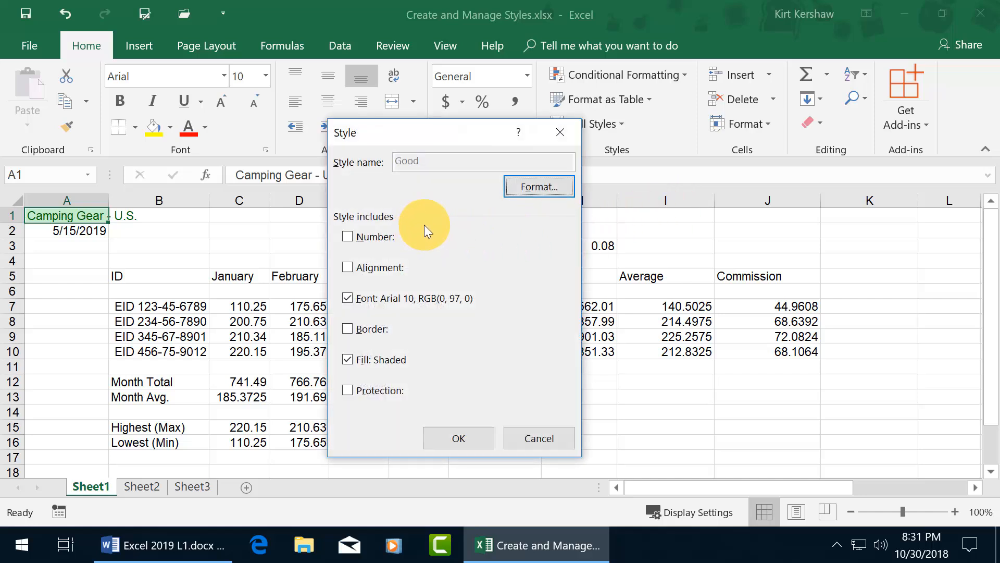
pyautogui.moveTo(443, 319)
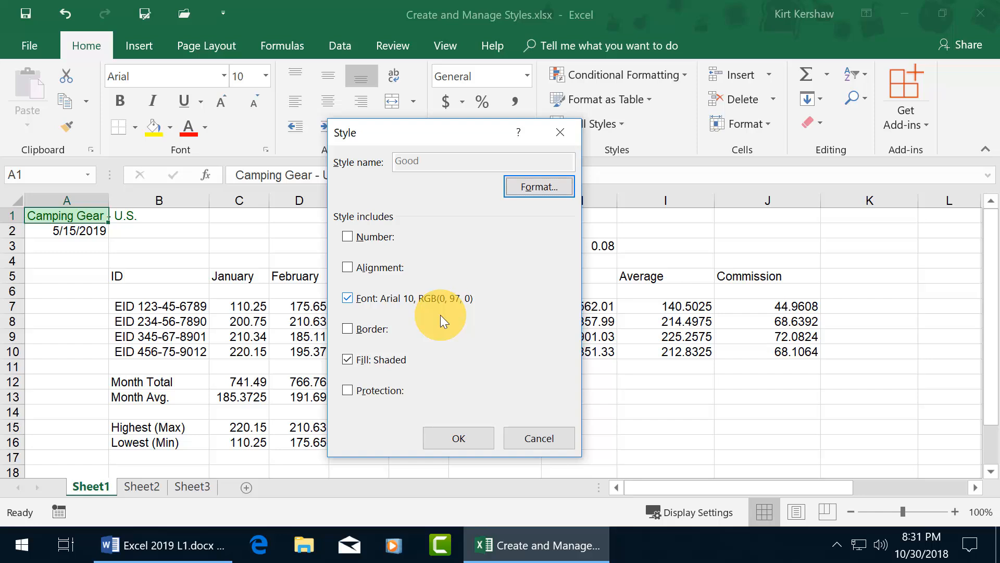
pyautogui.moveTo(440, 316)
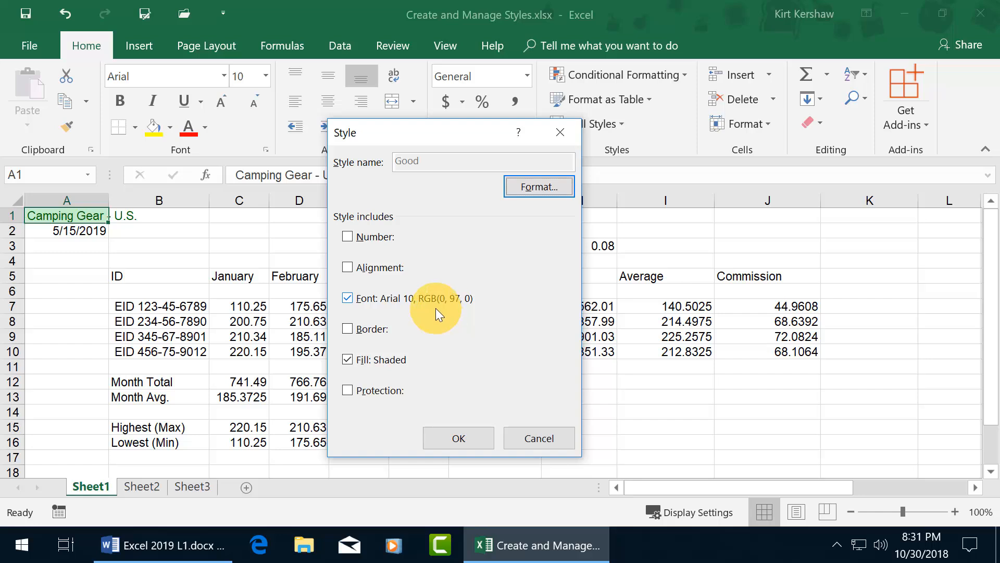
pyautogui.moveTo(401, 317)
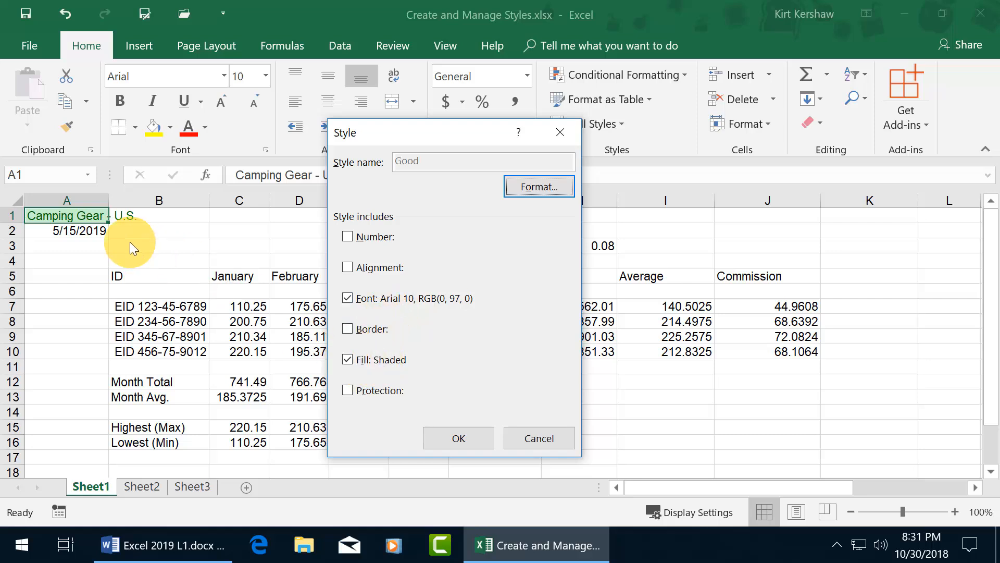
pyautogui.moveTo(384, 371)
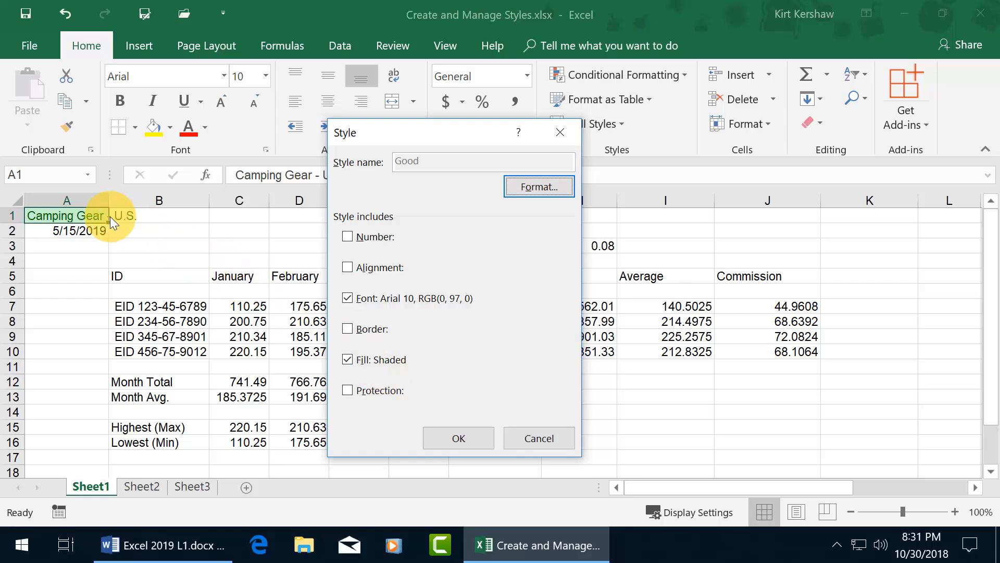
# Review the Good style's alignment, font, border and fill settings, then cancel unchanged
pyautogui.click(538, 186)
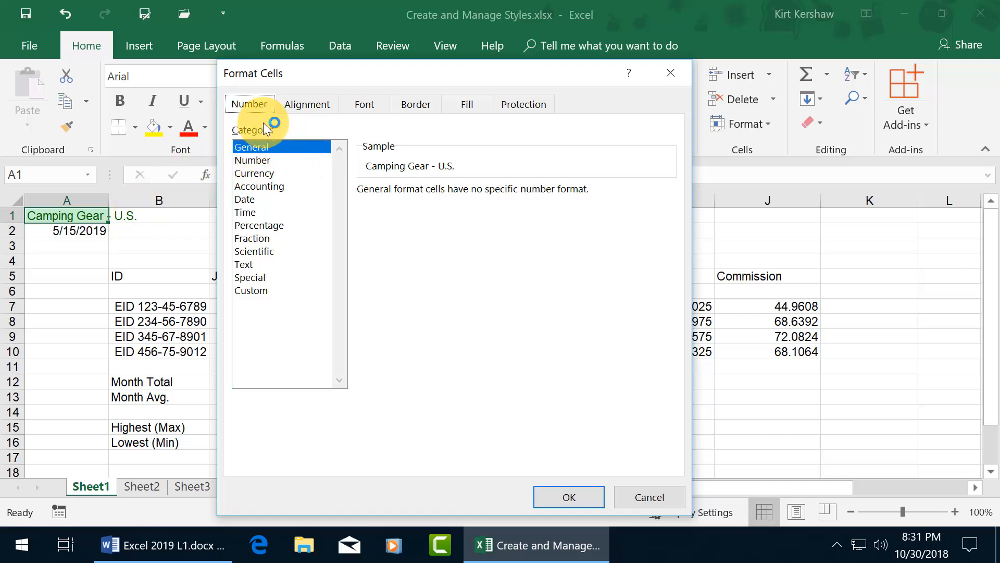
pyautogui.click(306, 104)
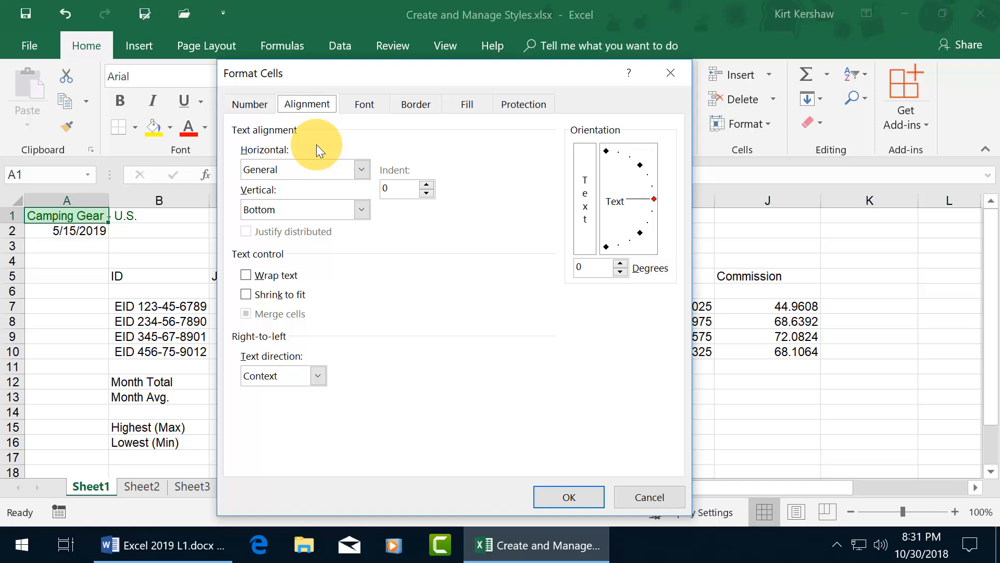
pyautogui.click(363, 104)
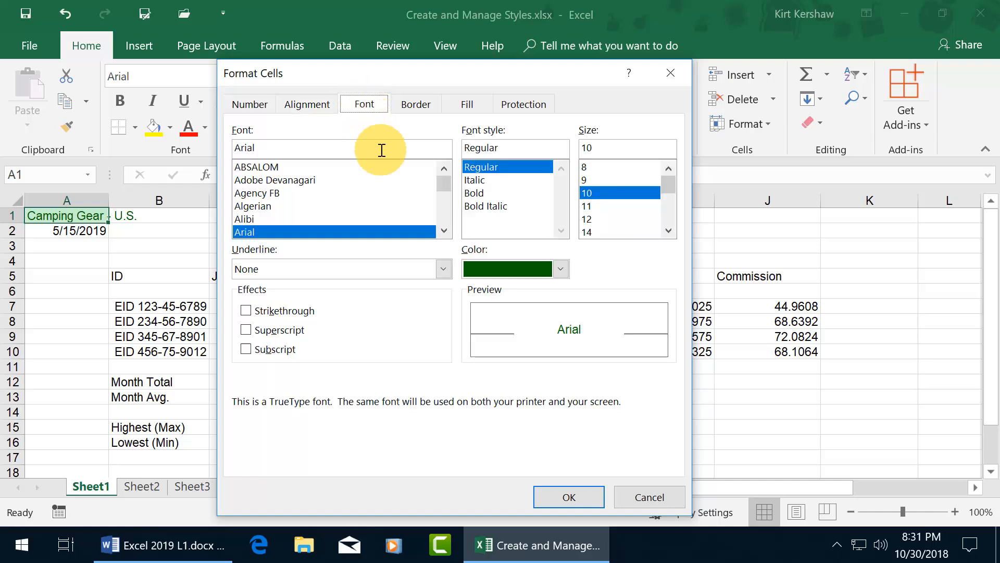
pyautogui.moveTo(478, 193)
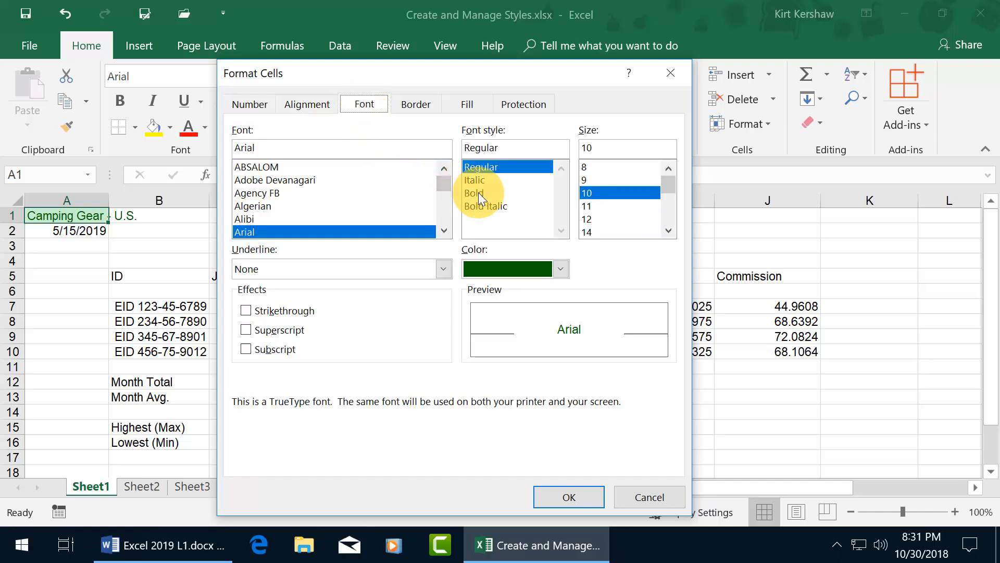
pyautogui.click(415, 104)
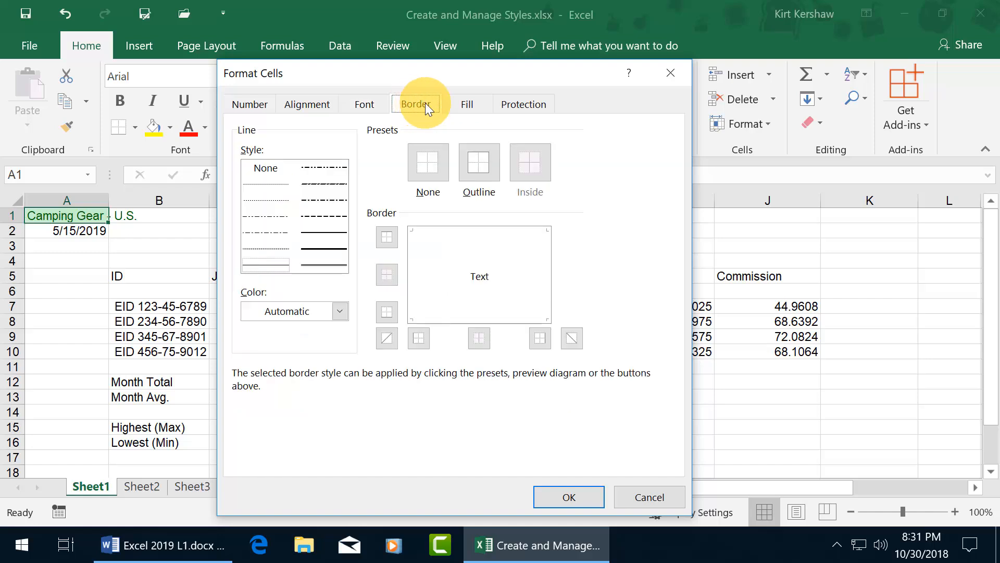
pyautogui.click(467, 104)
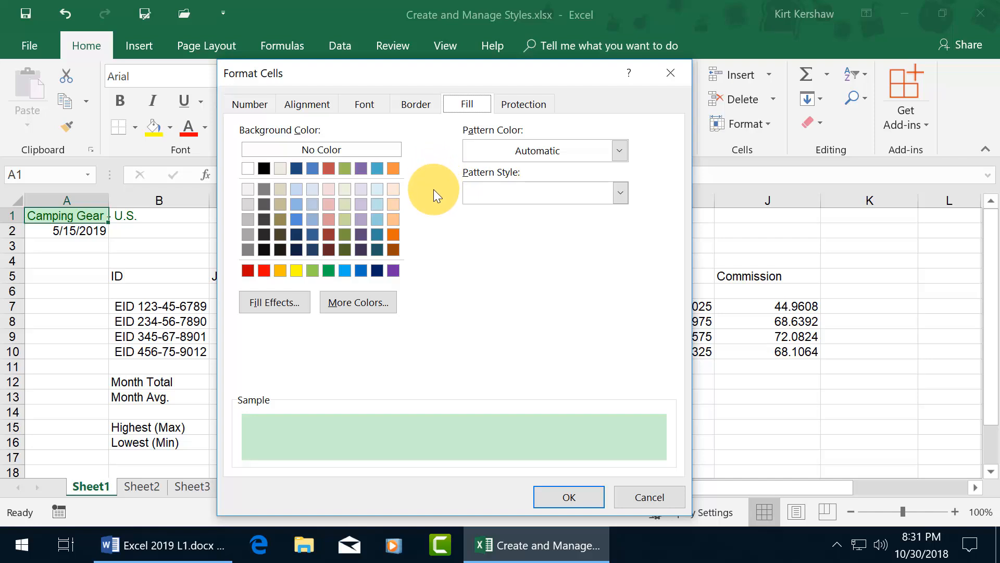
pyautogui.moveTo(523, 104)
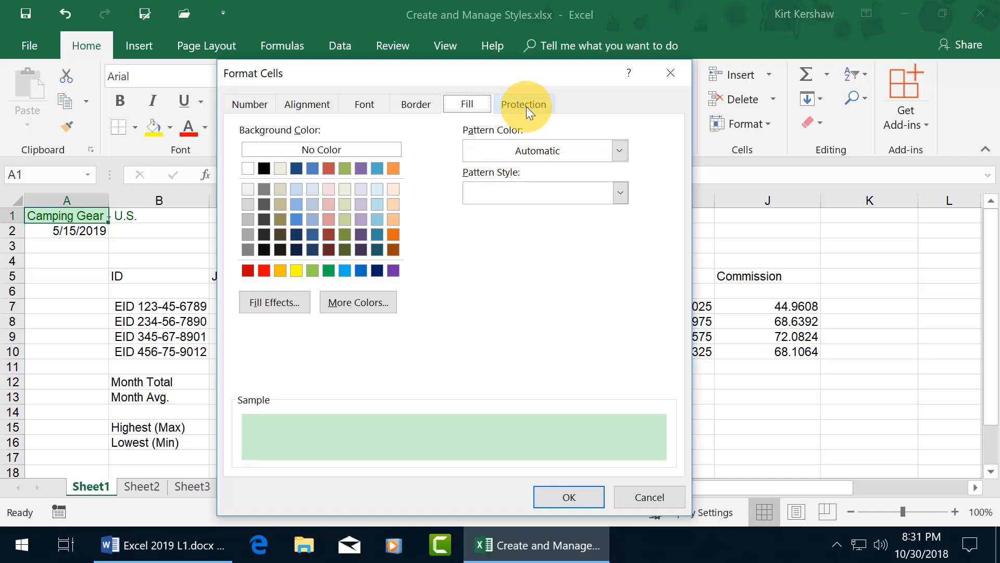
pyautogui.moveTo(643, 88)
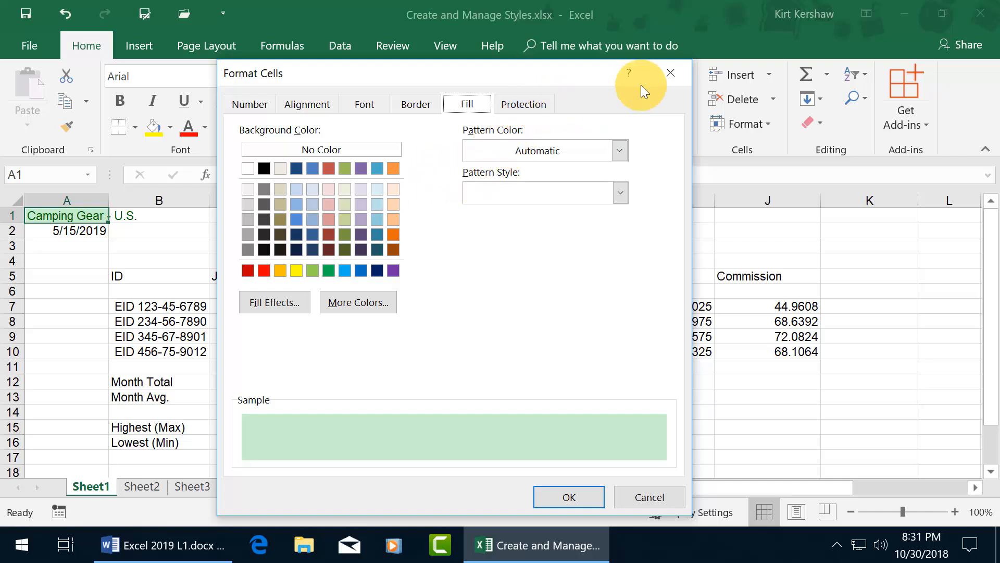
pyautogui.click(567, 497)
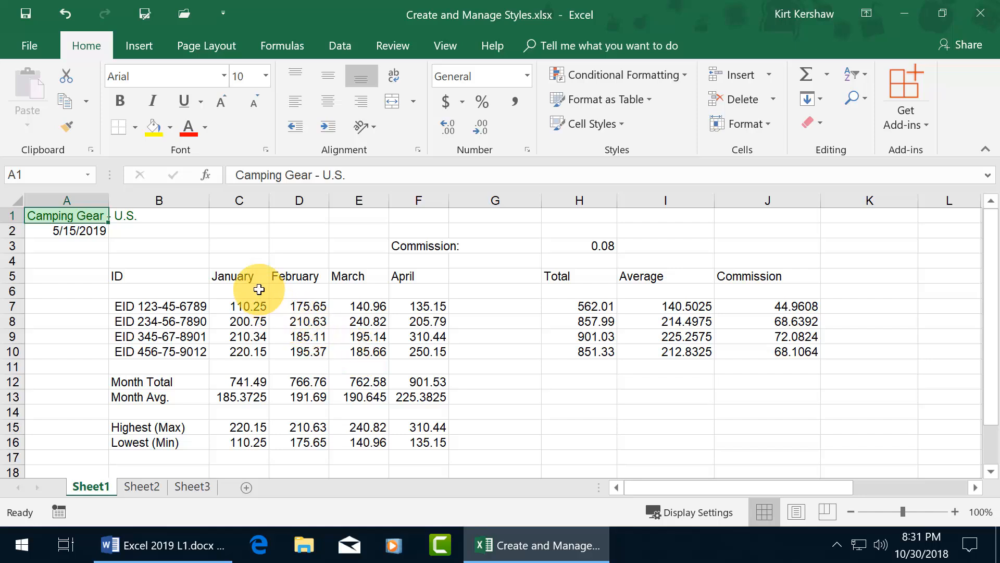
pyautogui.moveTo(238, 276); pyautogui.dragTo(419, 276)
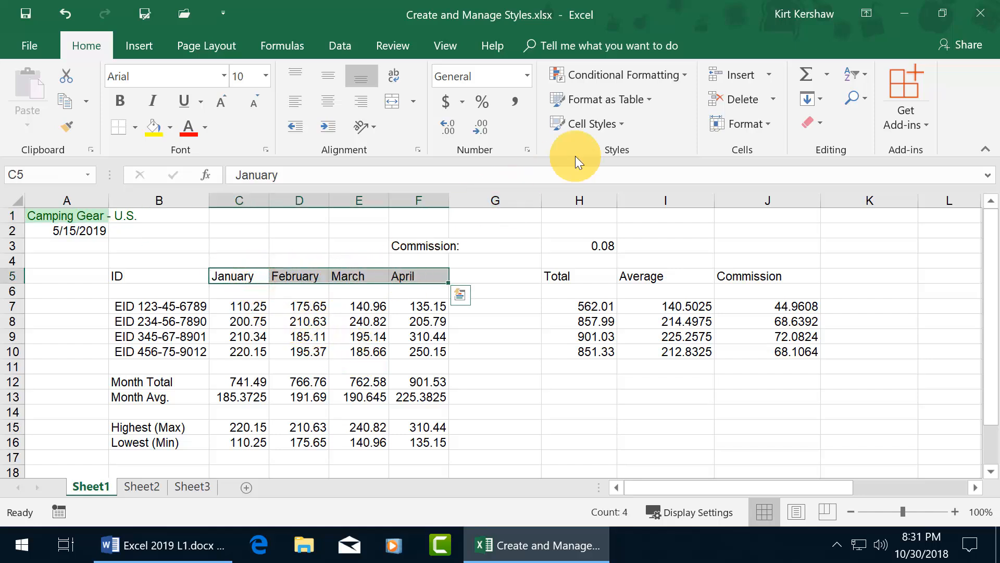
pyautogui.click(585, 123)
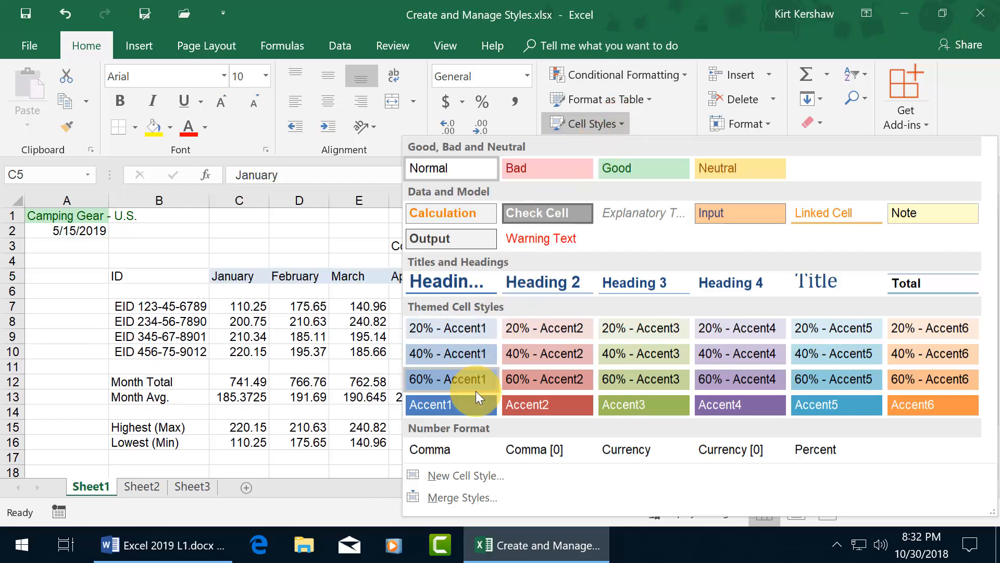
pyautogui.click(465, 475)
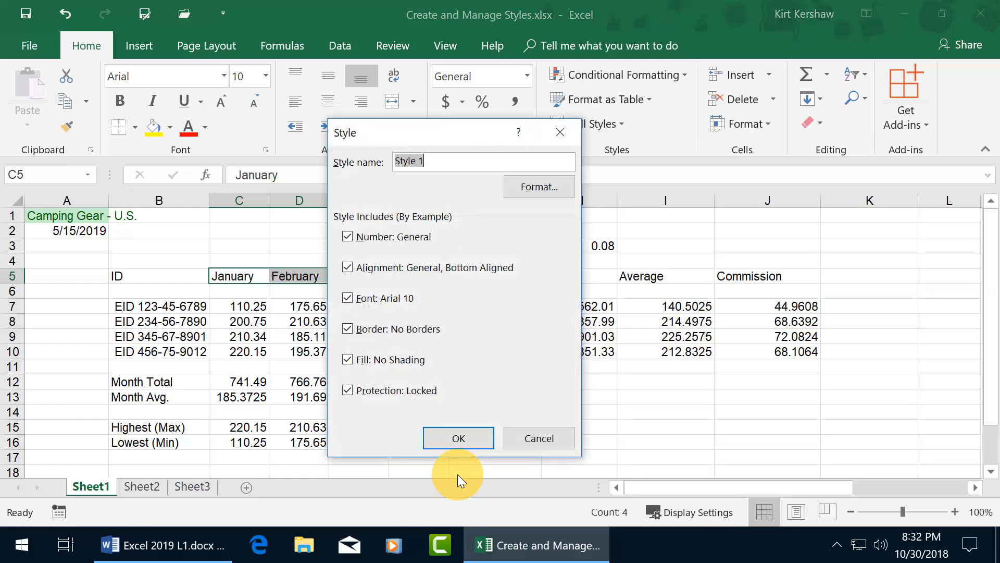
pyautogui.moveTo(539, 187)
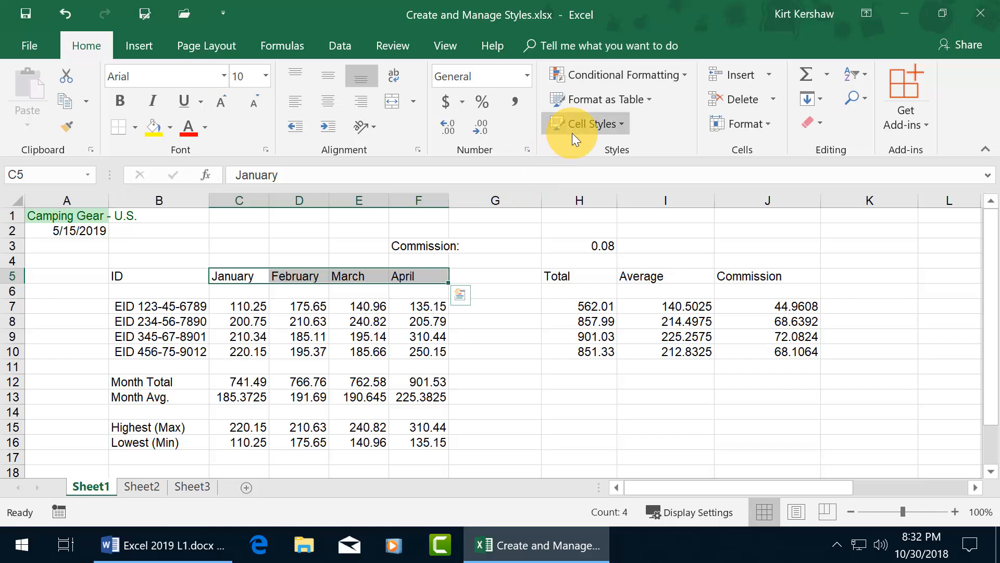
pyautogui.moveTo(586, 124)
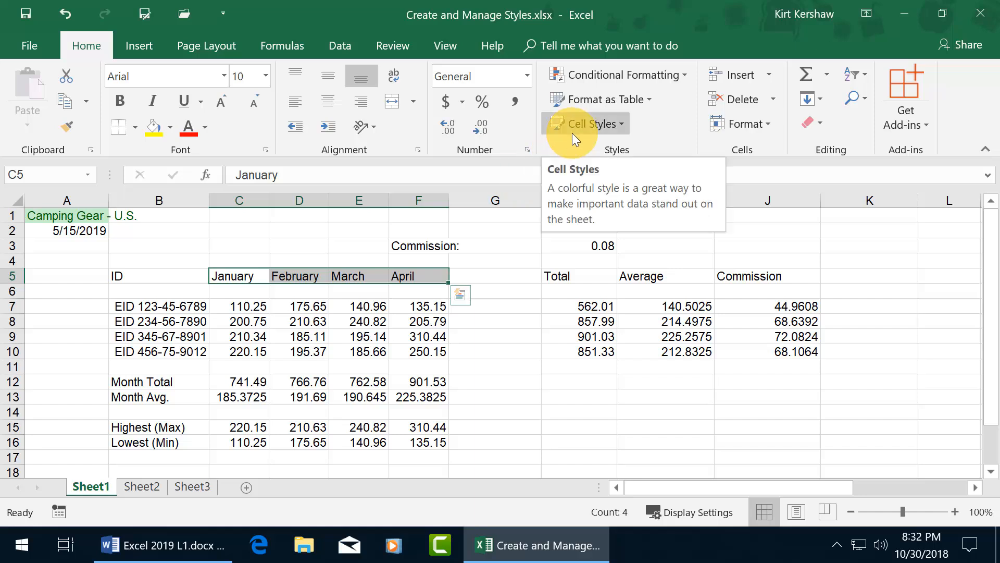
pyautogui.moveTo(278, 276)
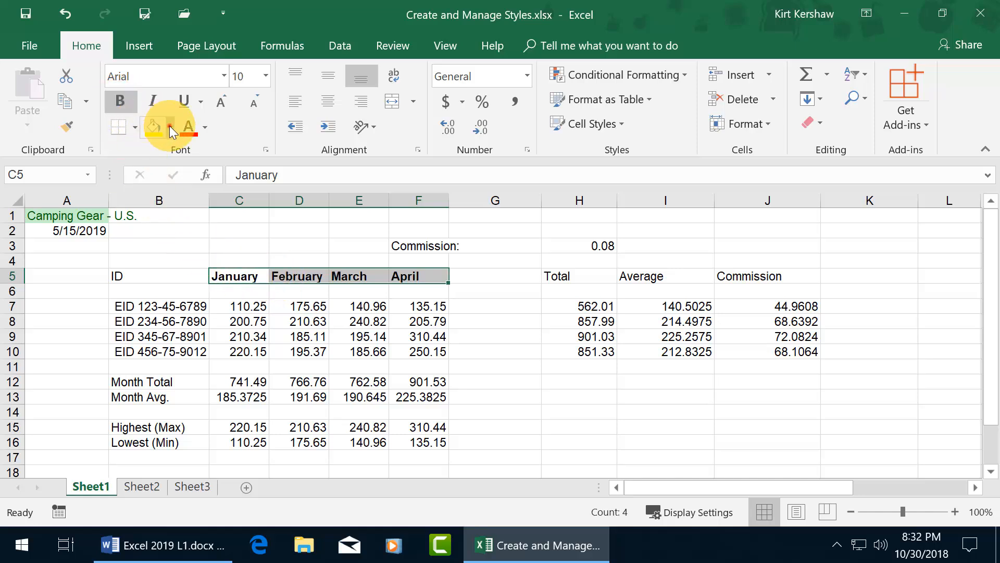
# Give the C5:F5 month headers a light red fill and dark blue text
pyautogui.click(170, 126)
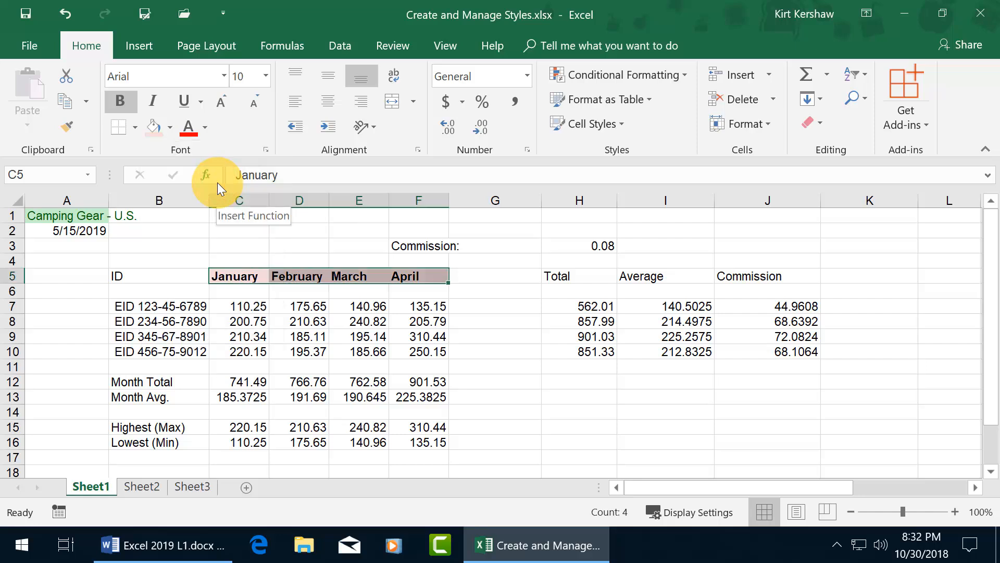
pyautogui.click(202, 128)
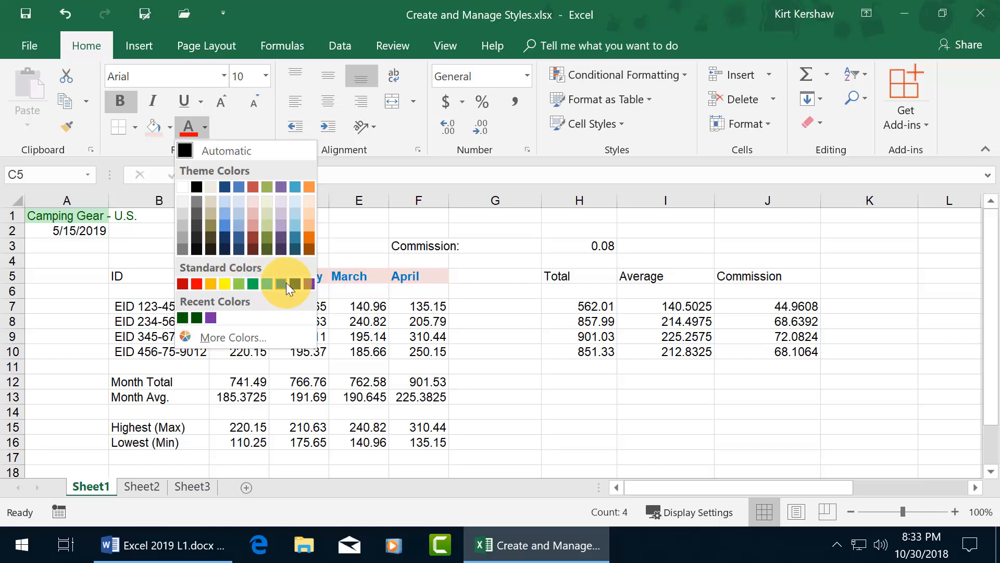
pyautogui.moveTo(293, 283)
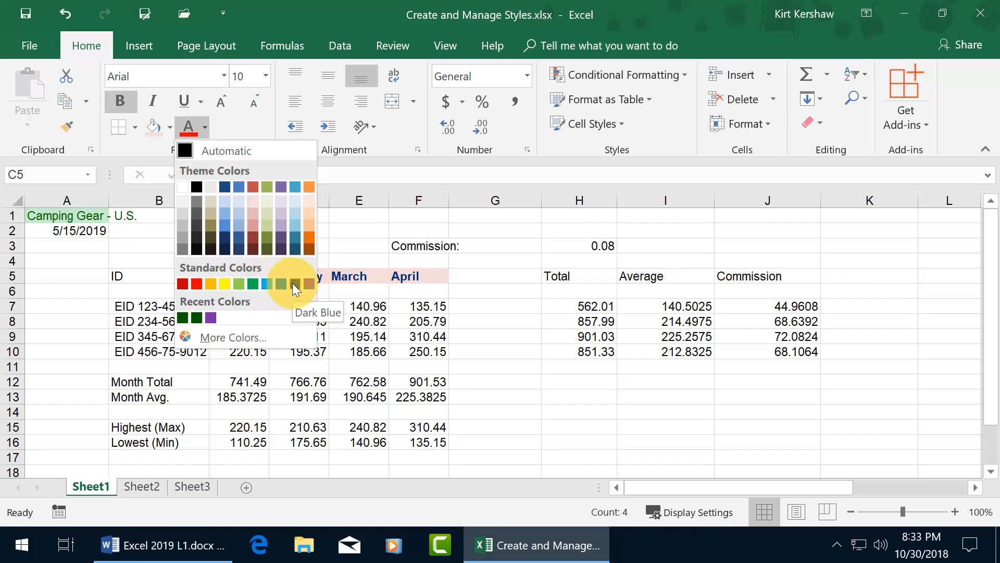
pyautogui.click(293, 284)
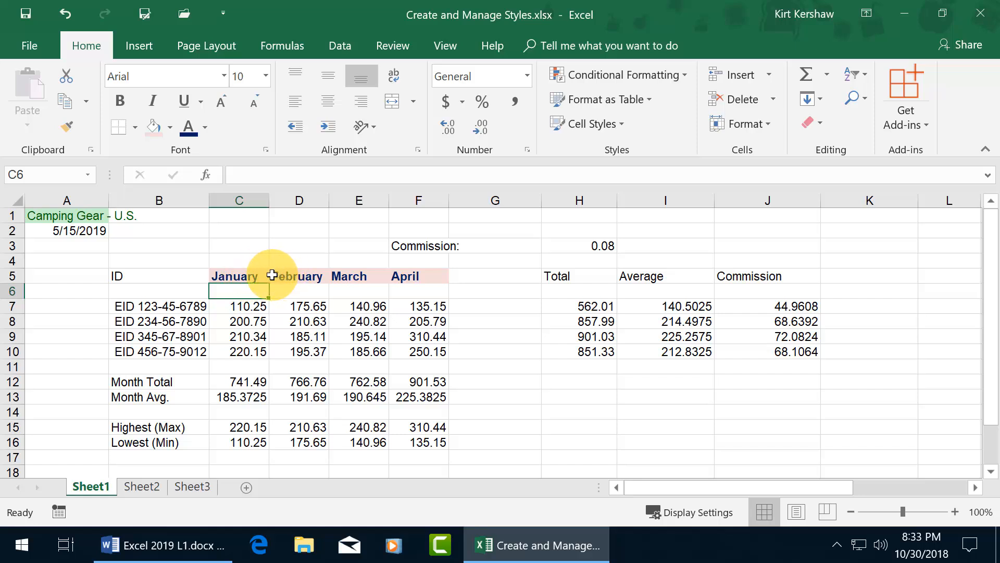
pyautogui.moveTo(209, 316)
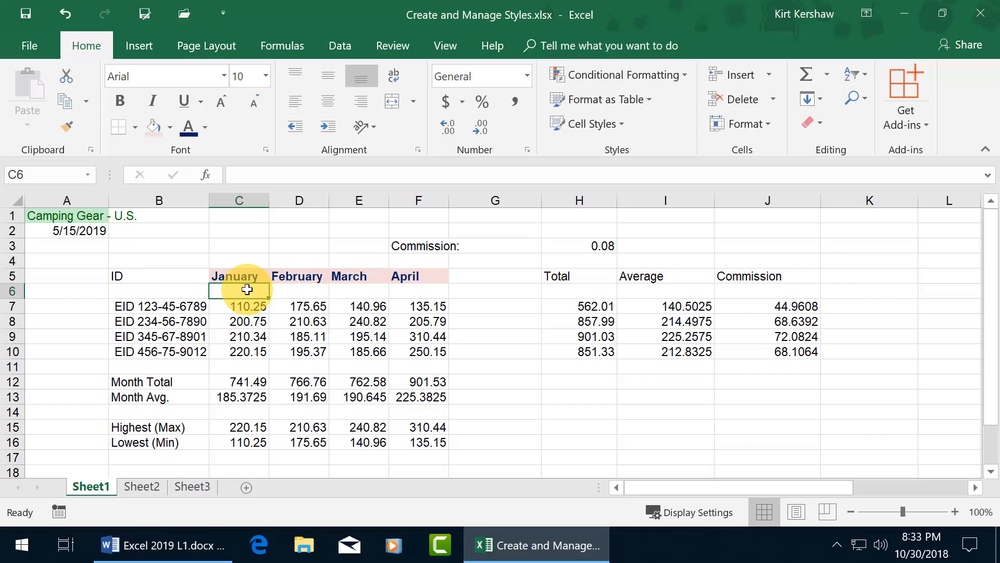
# Save the C5:F5 header formatting as a new cell style named 'Fun Style'
pyautogui.moveTo(239, 275); pyautogui.dragTo(418, 276)
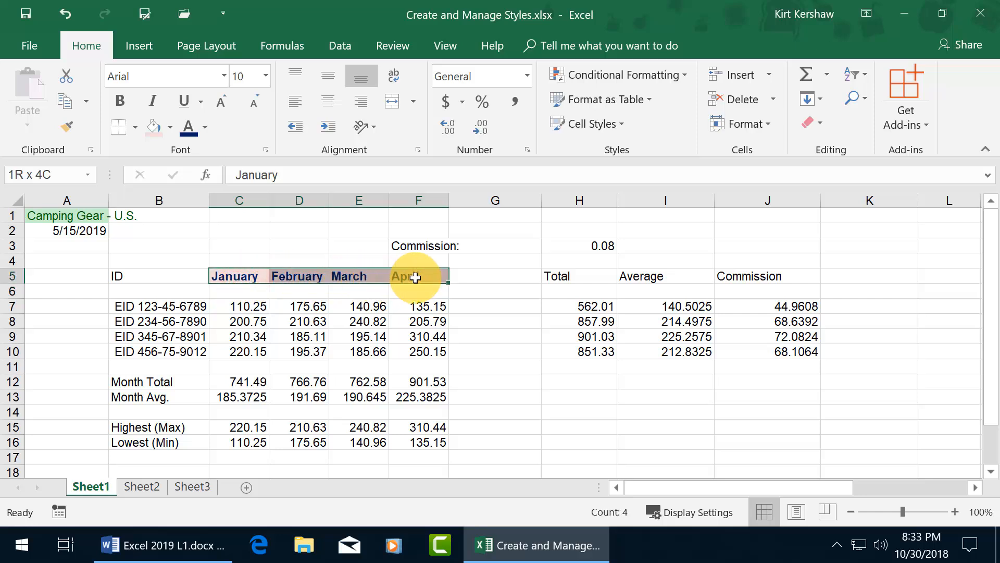
pyautogui.click(588, 123)
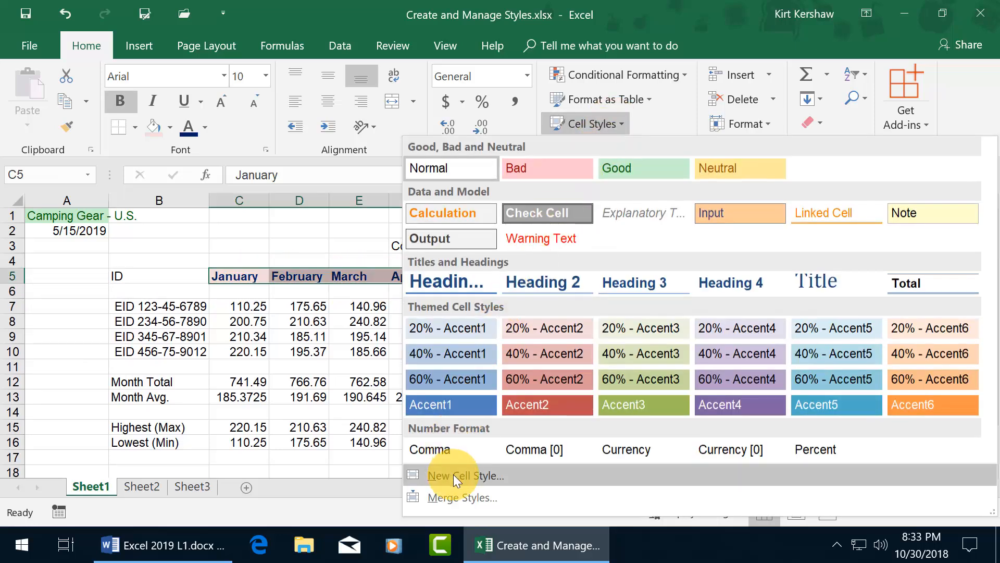
pyautogui.click(463, 475)
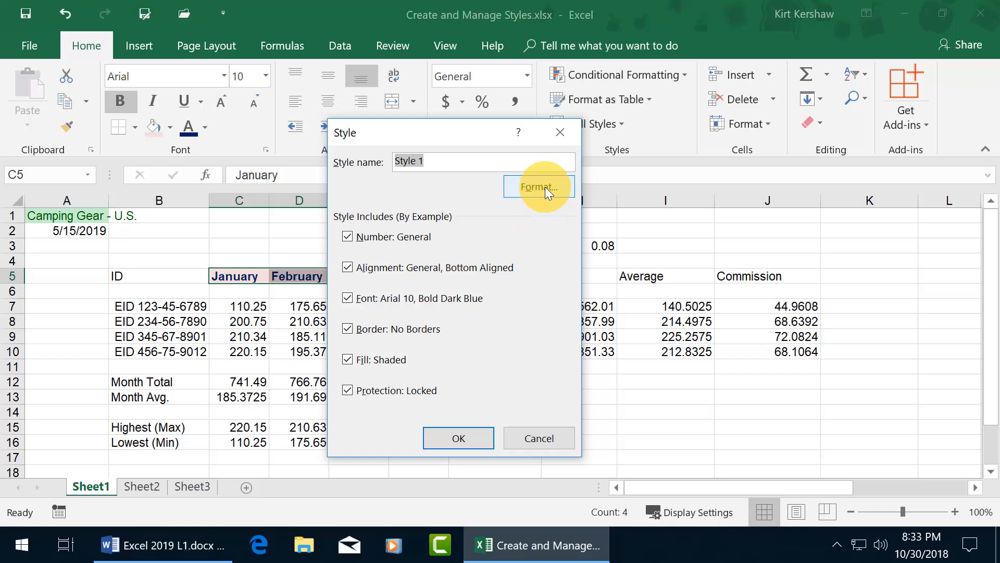
pyautogui.moveTo(469, 190)
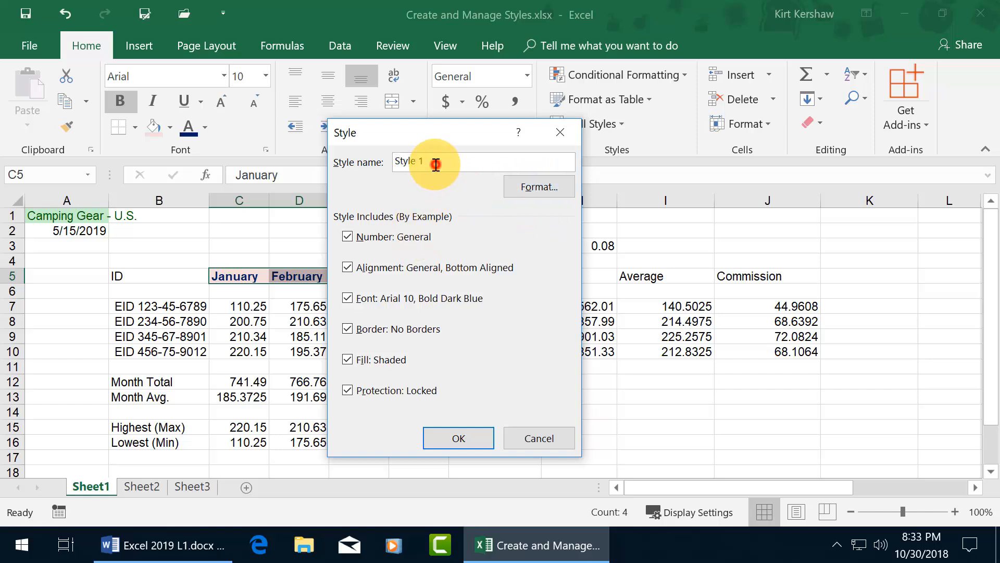
pyautogui.write('Fun')
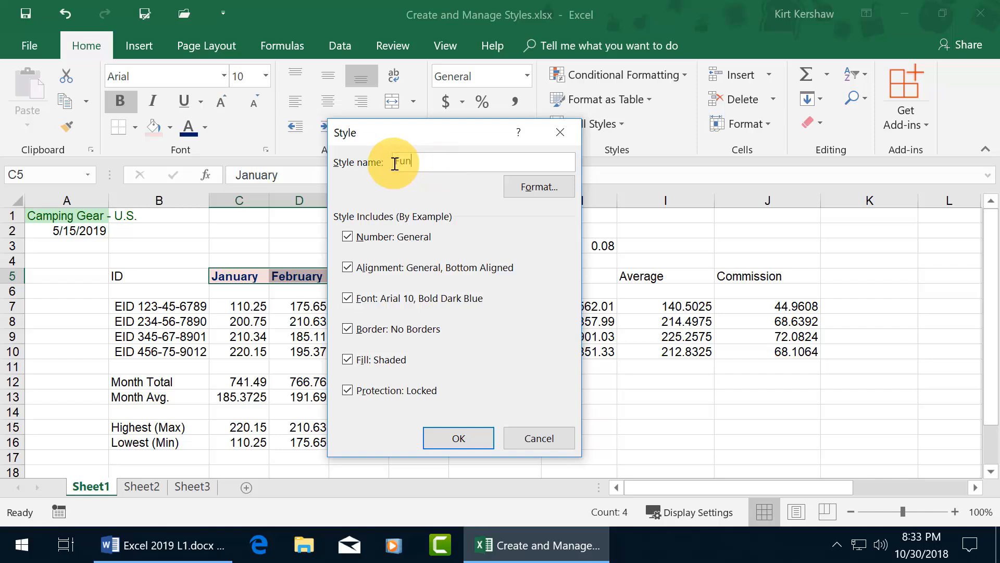
pyautogui.write('Style')
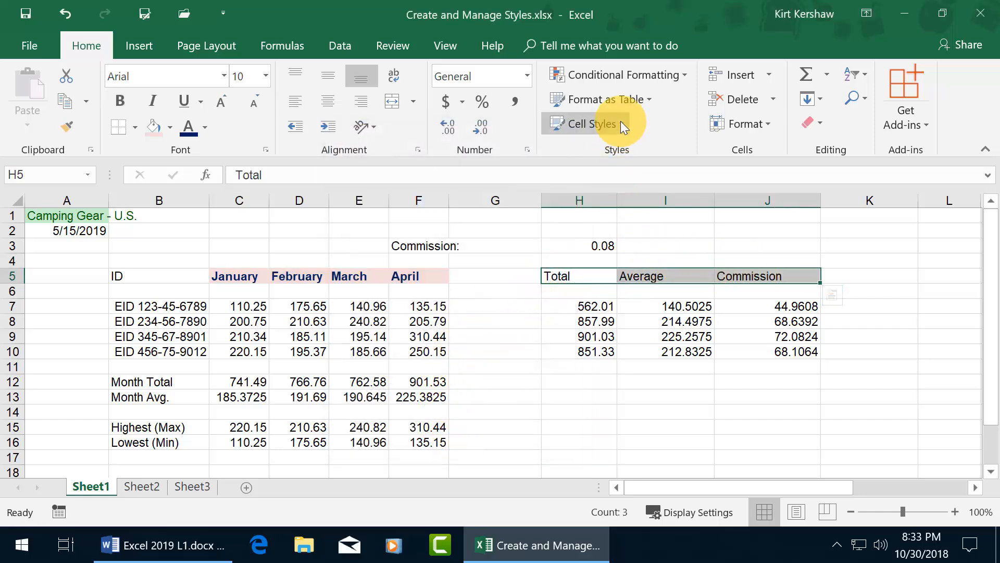
# Apply Fun Style to the Total, Average and Commission headers in H5:J5
pyautogui.click(585, 123)
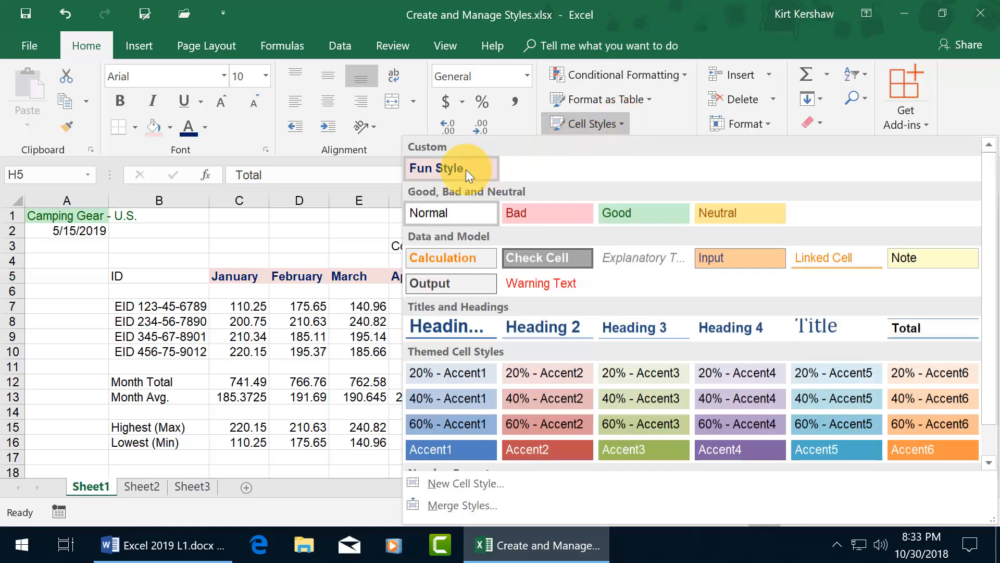
pyautogui.rightClick(450, 168)
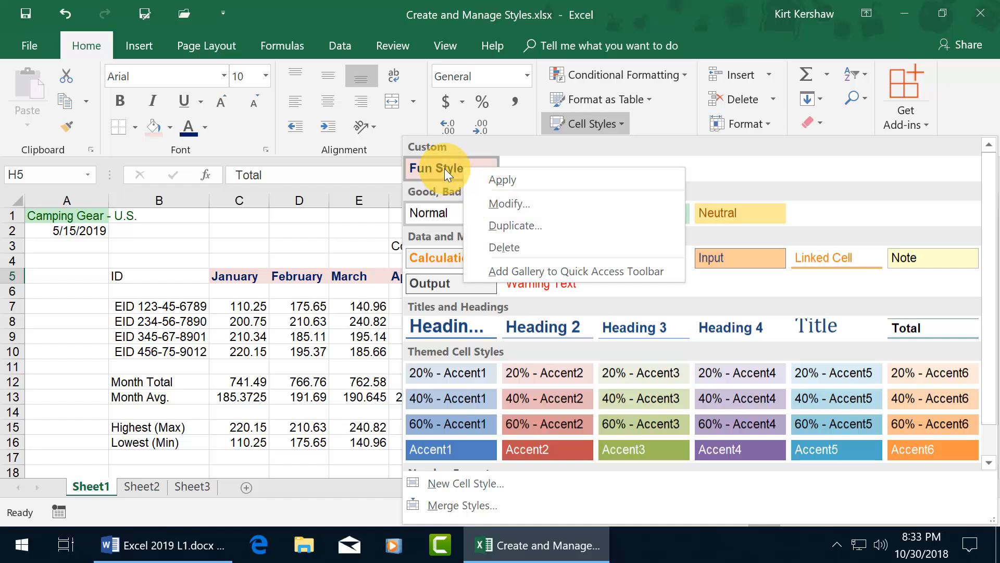
pyautogui.click(494, 350)
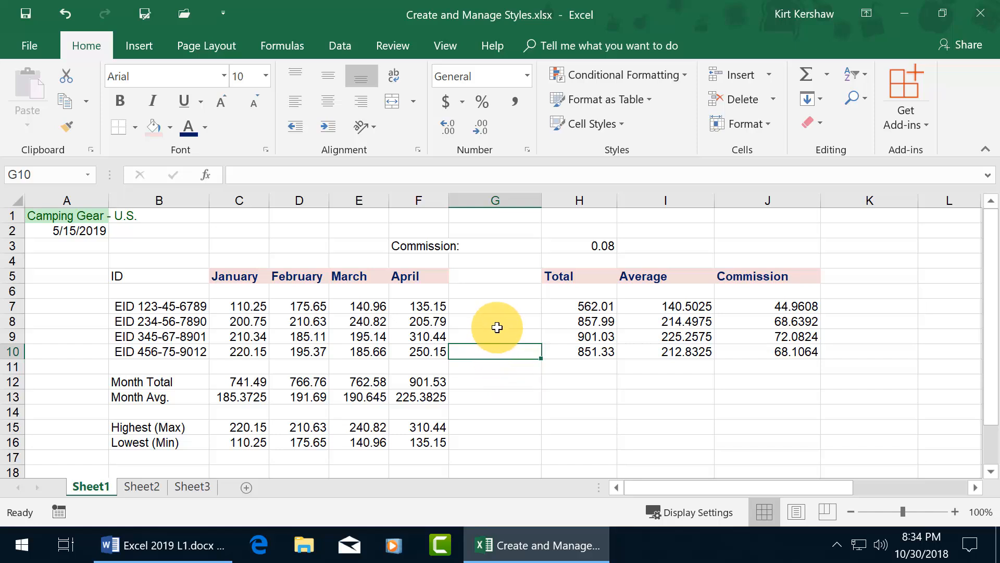
pyautogui.moveTo(861, 26)
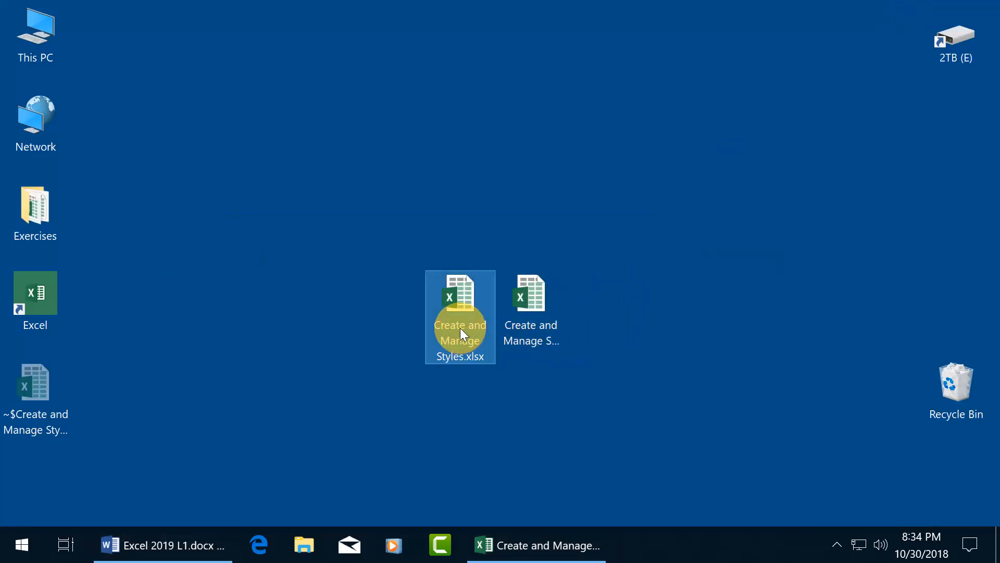
pyautogui.moveTo(446, 370)
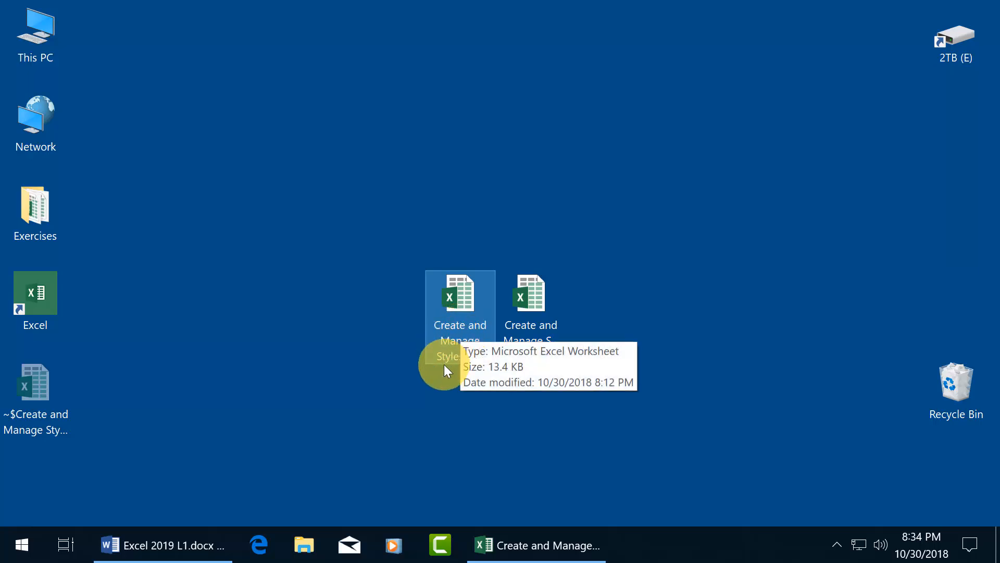
# Open the Create and Manage Styles 2 workbook from the desktop
pyautogui.click(531, 297)
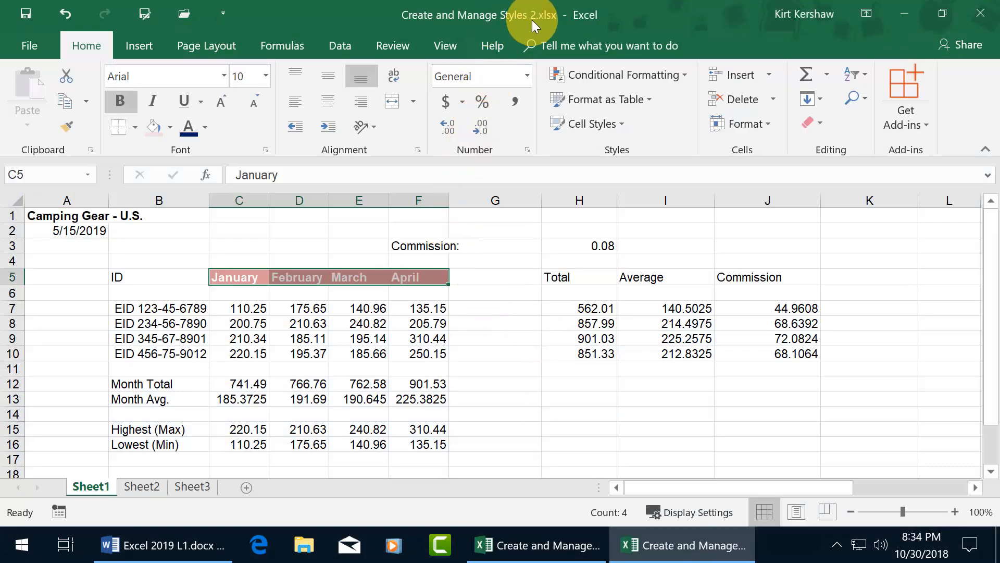
pyautogui.moveTo(478, 271)
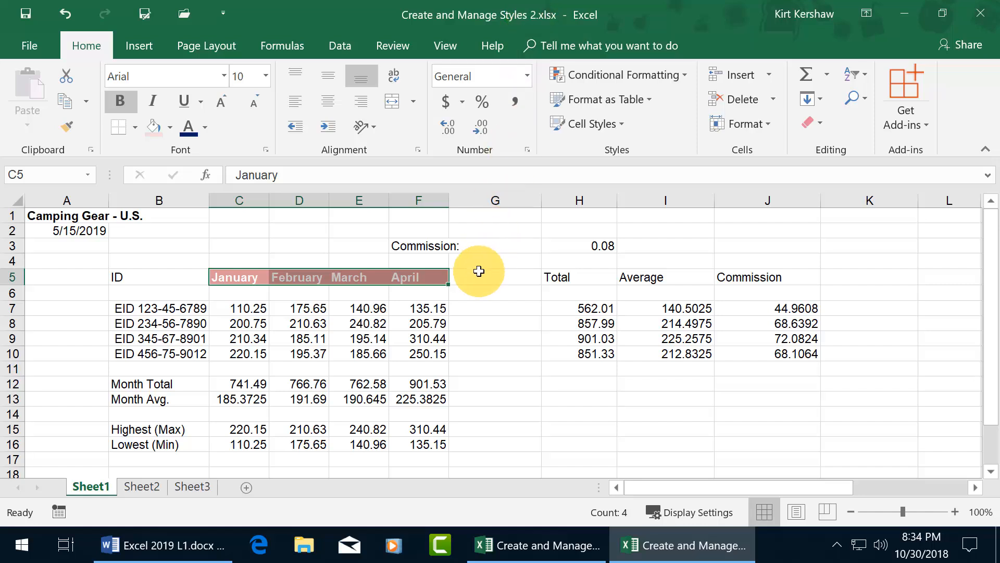
# Deselect the month headers and view this workbook's cell styles, including Spiffy Style
pyautogui.click(495, 277)
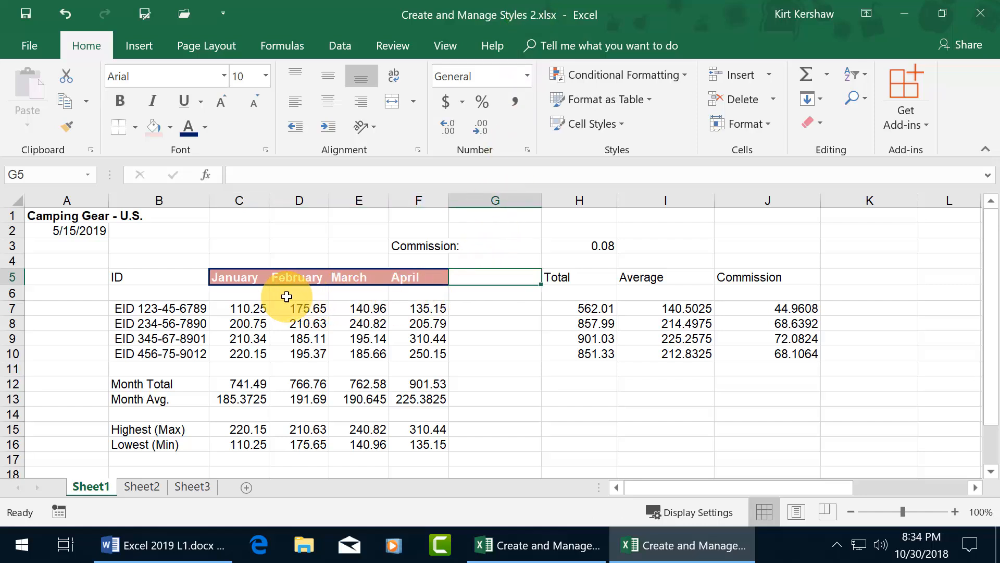
pyautogui.moveTo(377, 298)
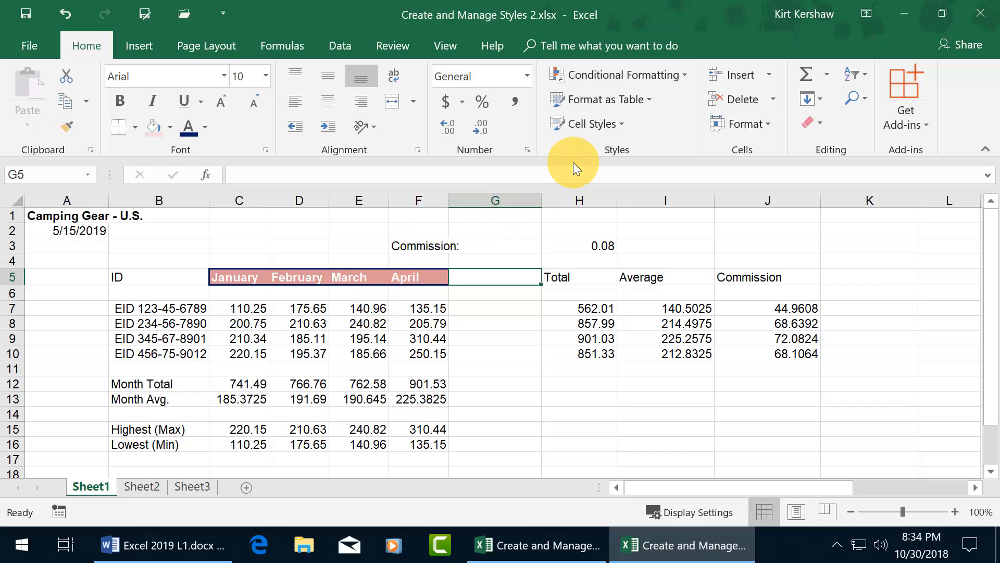
pyautogui.click(591, 123)
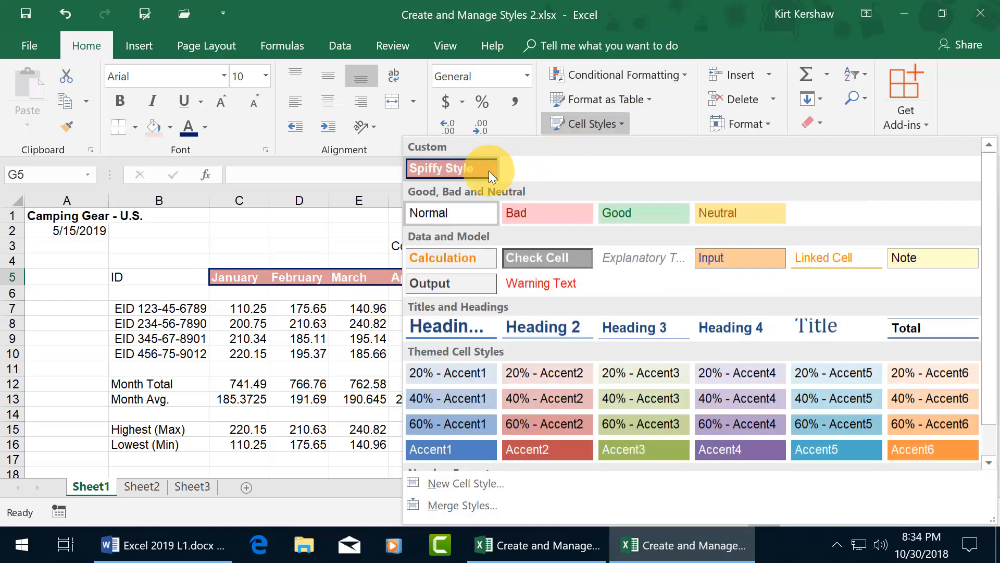
pyautogui.moveTo(469, 172)
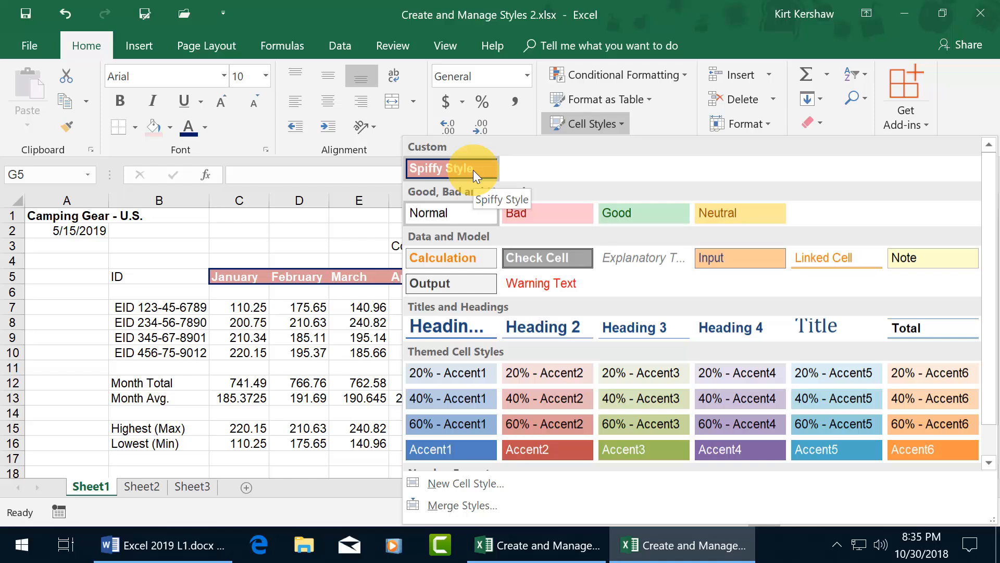
pyautogui.moveTo(459, 505)
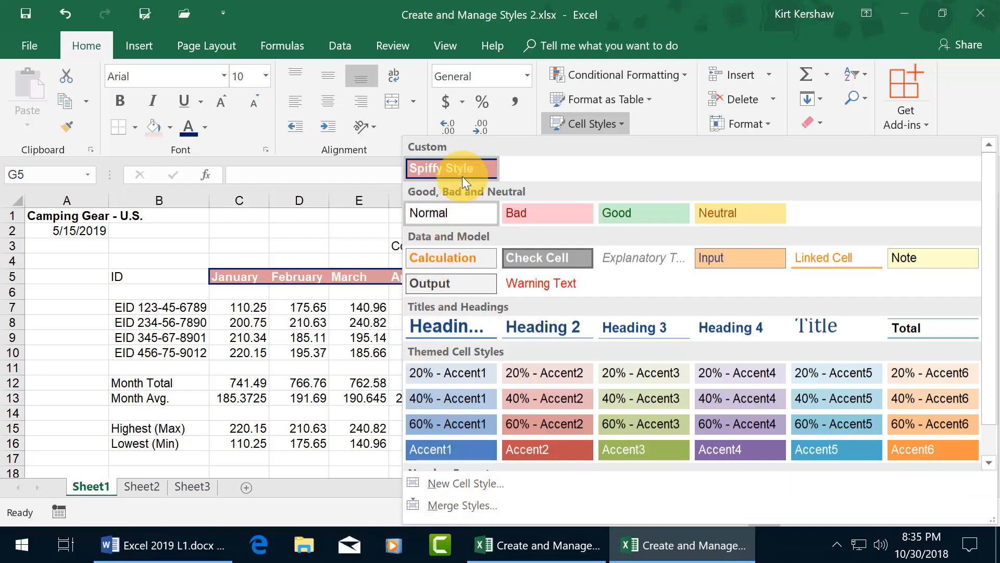
pyautogui.moveTo(451, 168)
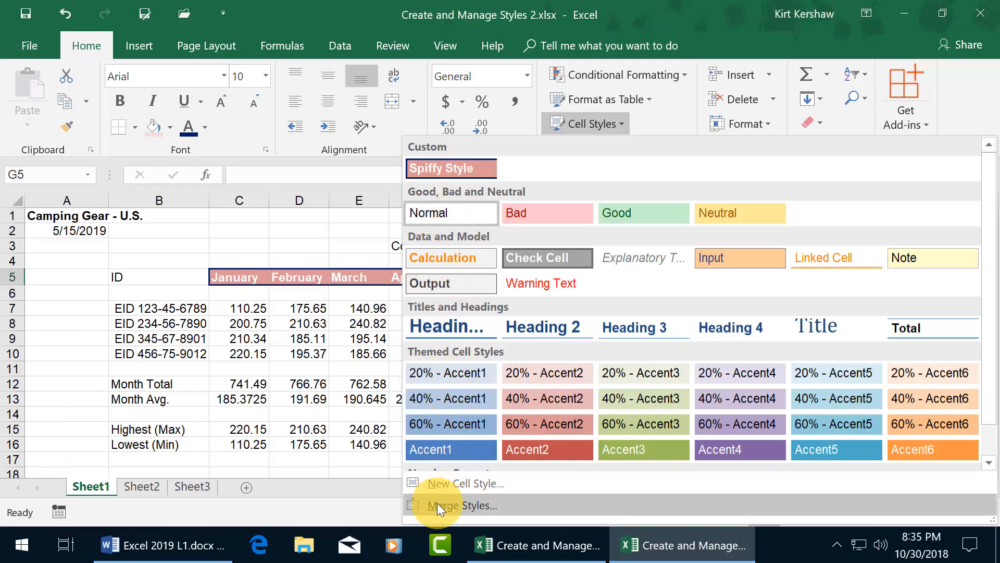
# Merge styles from Create and Manage Styles.xlsx, keeping existing same-named styles
pyautogui.click(455, 504)
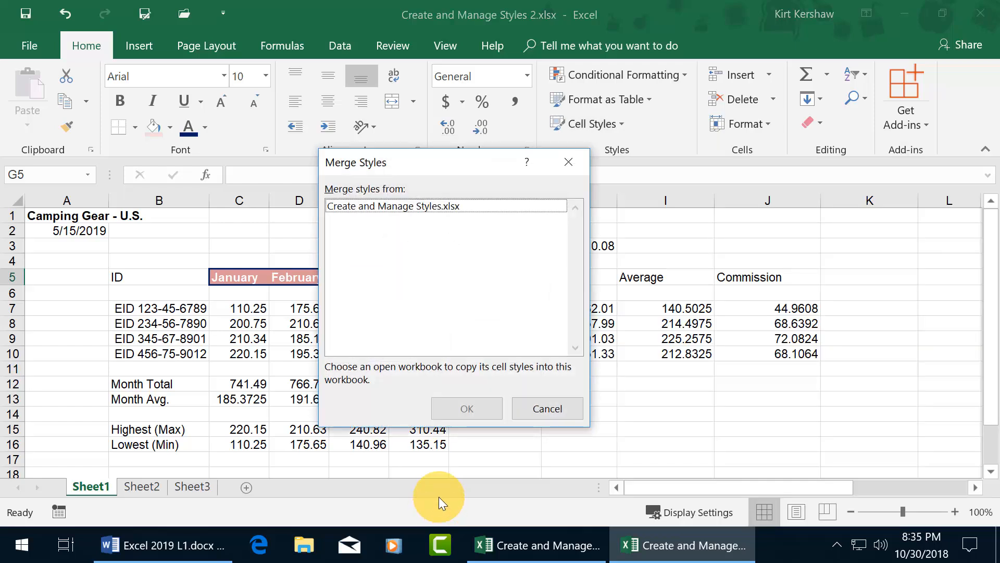
pyautogui.click(392, 206)
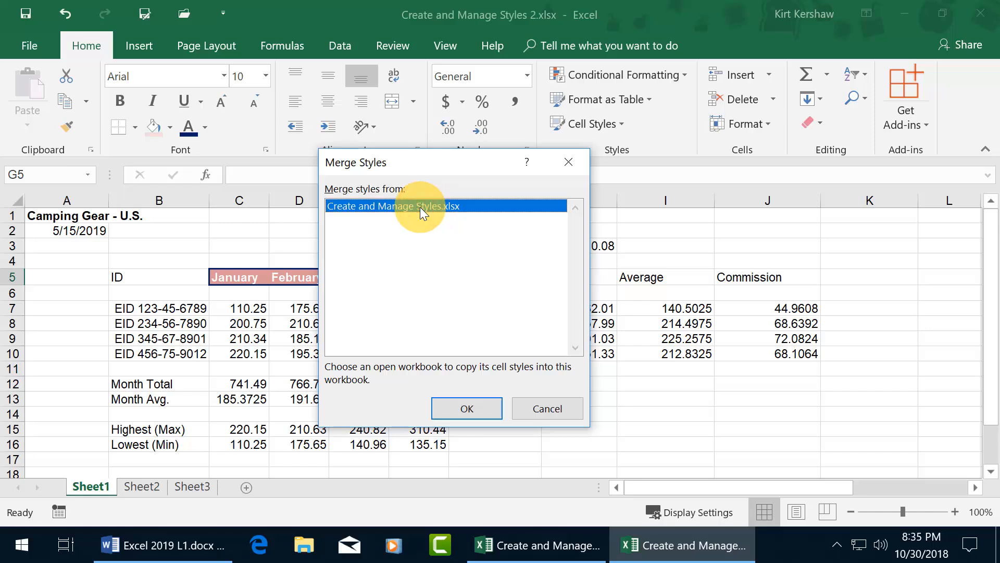
pyautogui.moveTo(394, 271)
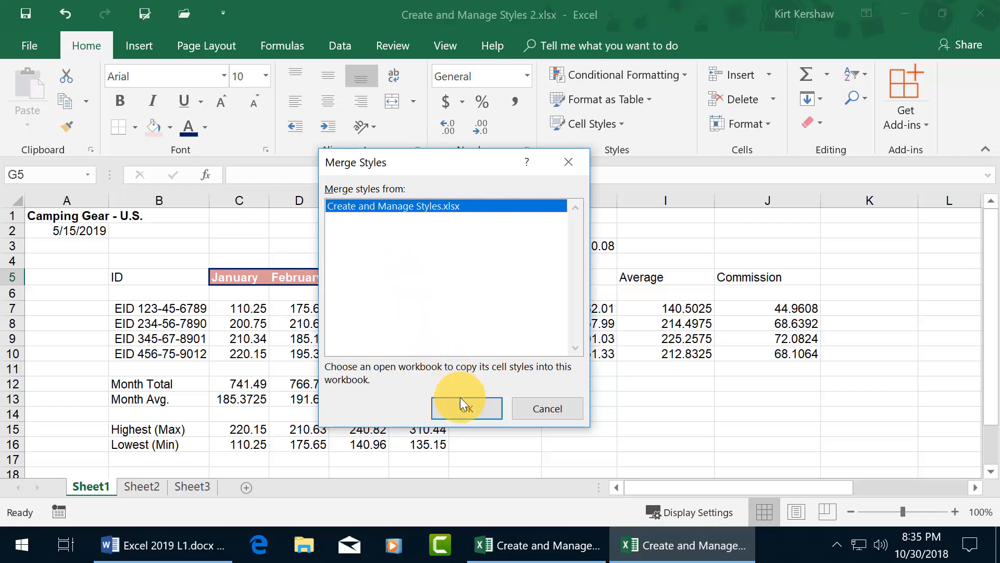
pyautogui.click(467, 408)
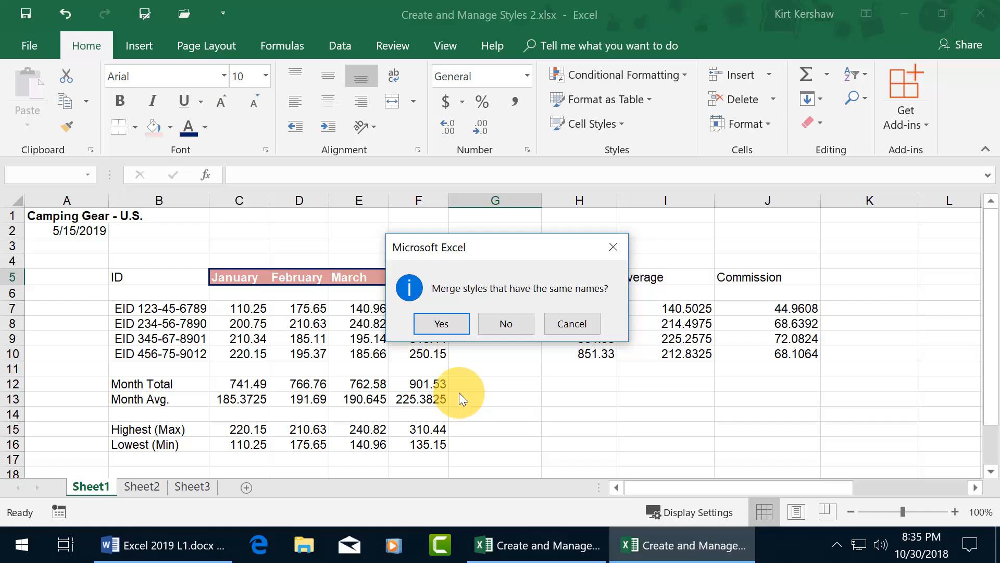
pyautogui.moveTo(491, 372)
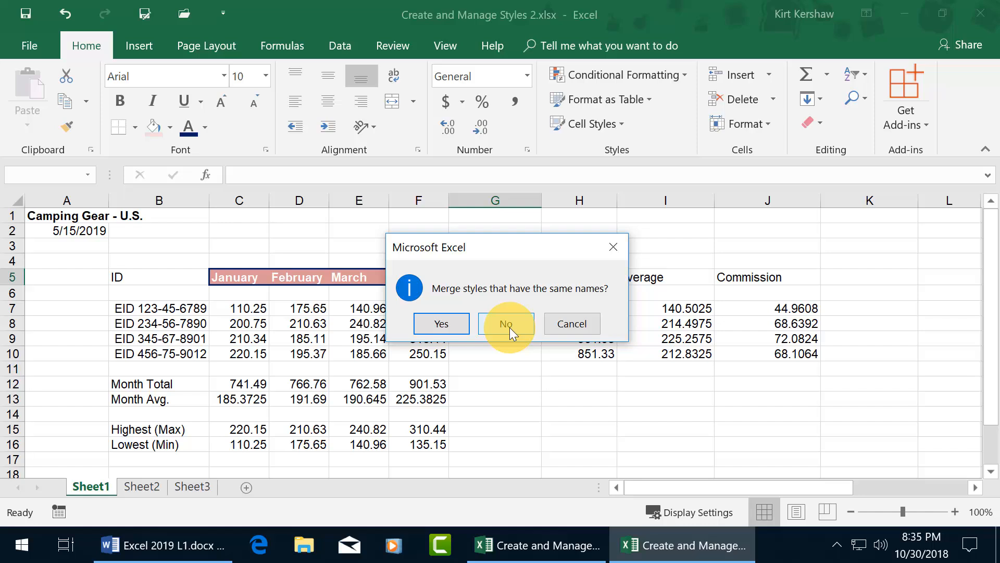
pyautogui.click(506, 323)
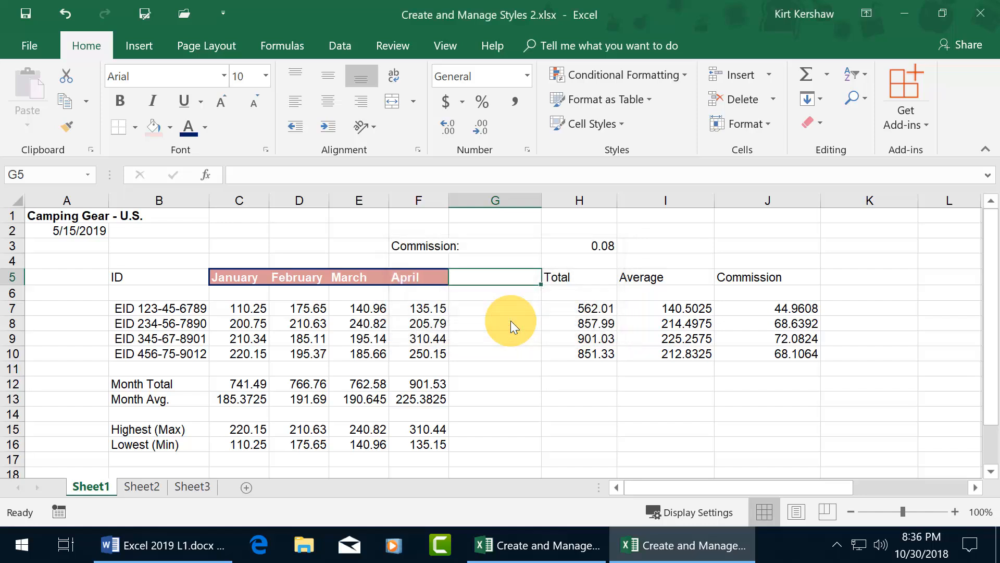
# Select H5:J5 and confirm Fun Style and Spiffy Style both appear under Custom
pyautogui.click(558, 277)
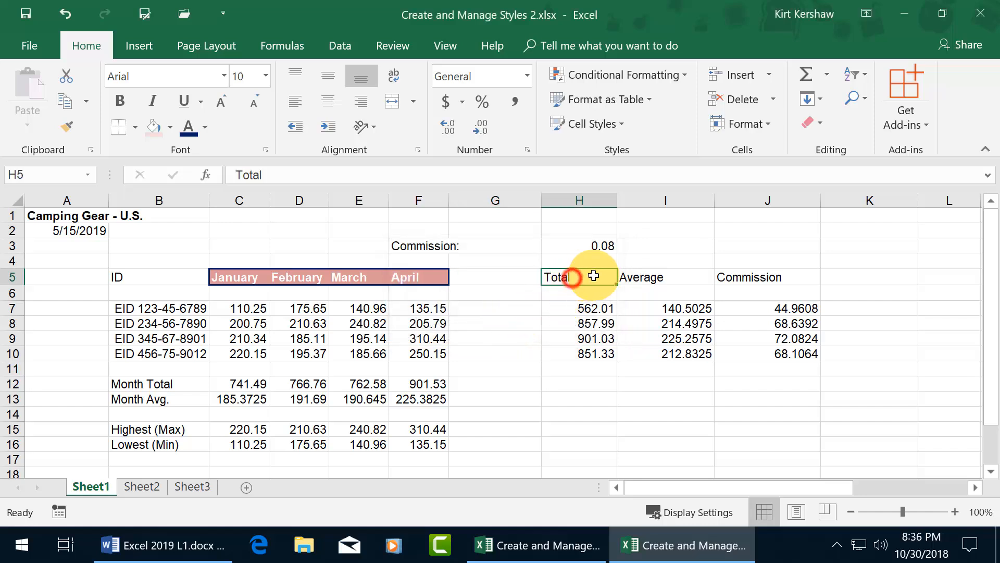
pyautogui.moveTo(556, 277); pyautogui.dragTo(748, 277)
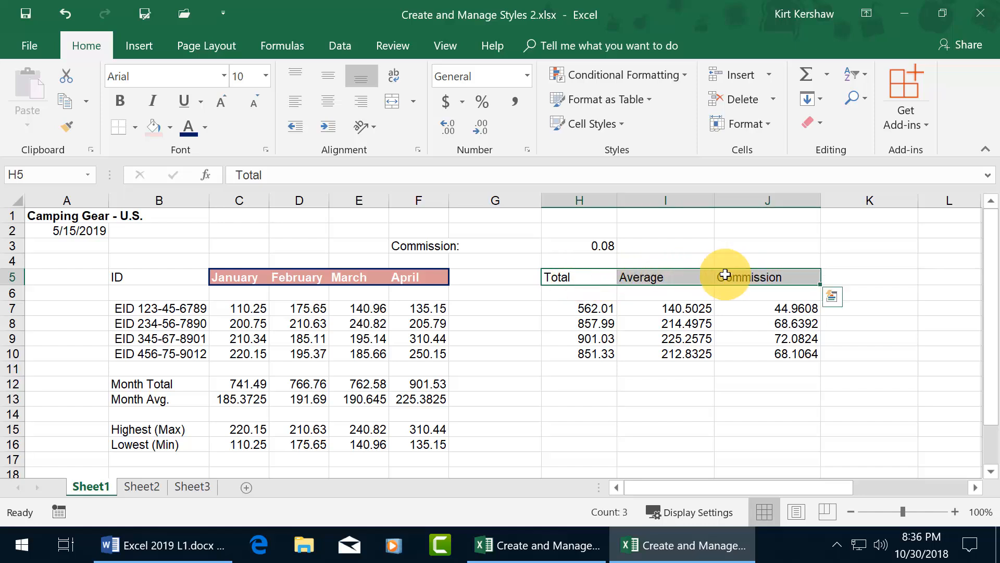
pyautogui.moveTo(630, 236)
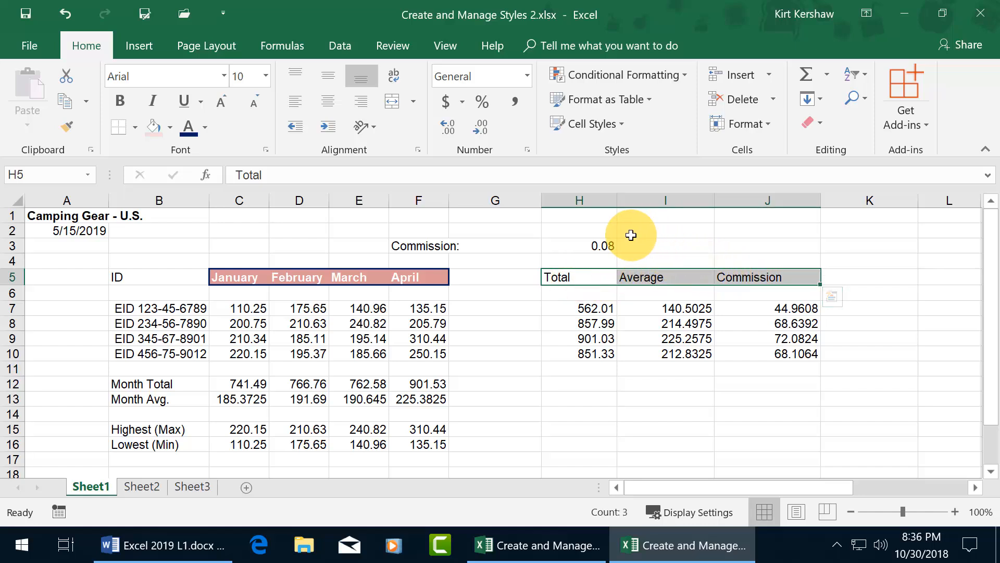
pyautogui.click(588, 123)
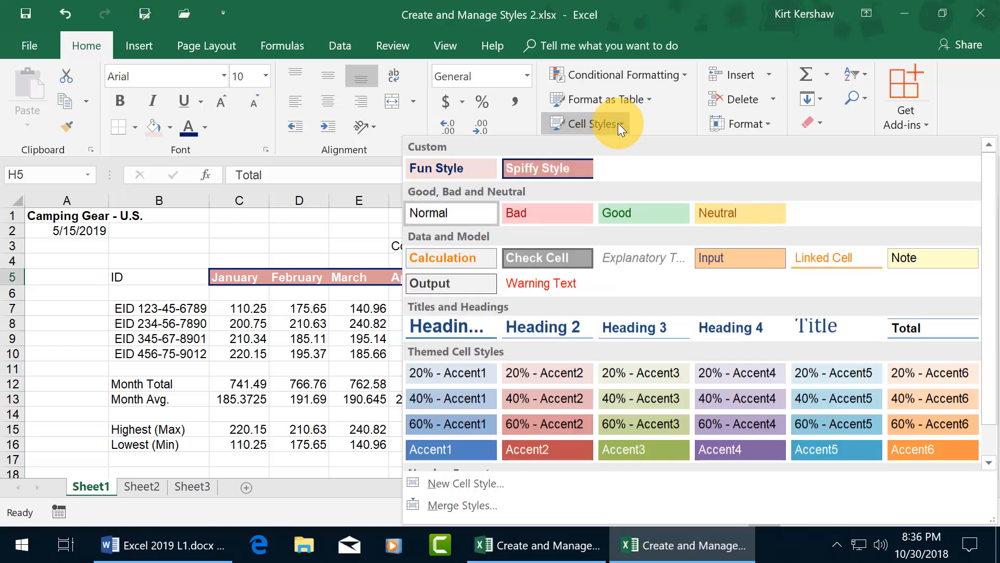
pyautogui.moveTo(450, 168)
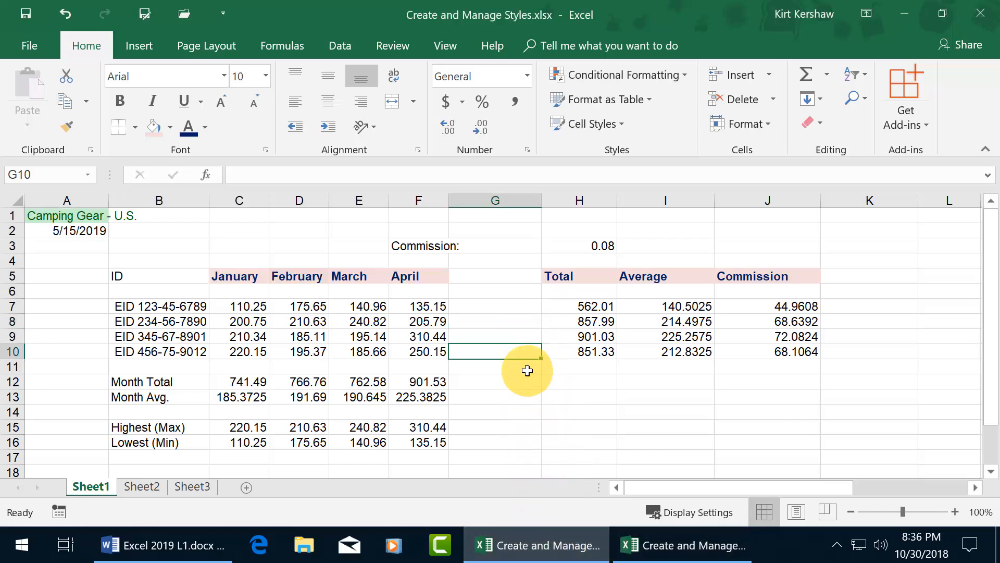
# Merge cell styles from Create and Manage Styles 2.xlsx, keeping existing same-named styles, and confirm Spiffy Style appears
pyautogui.click(589, 123)
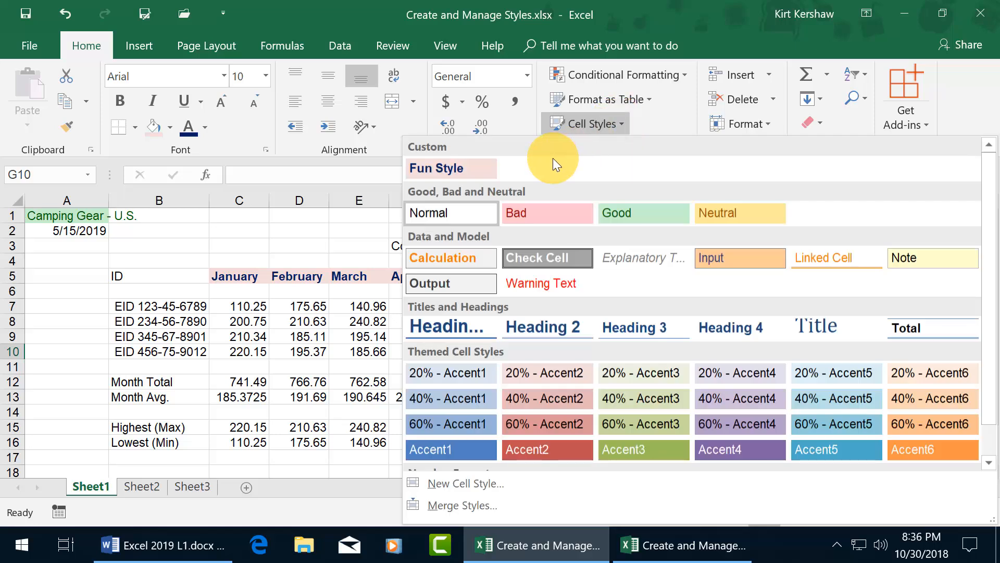
pyautogui.moveTo(449, 449)
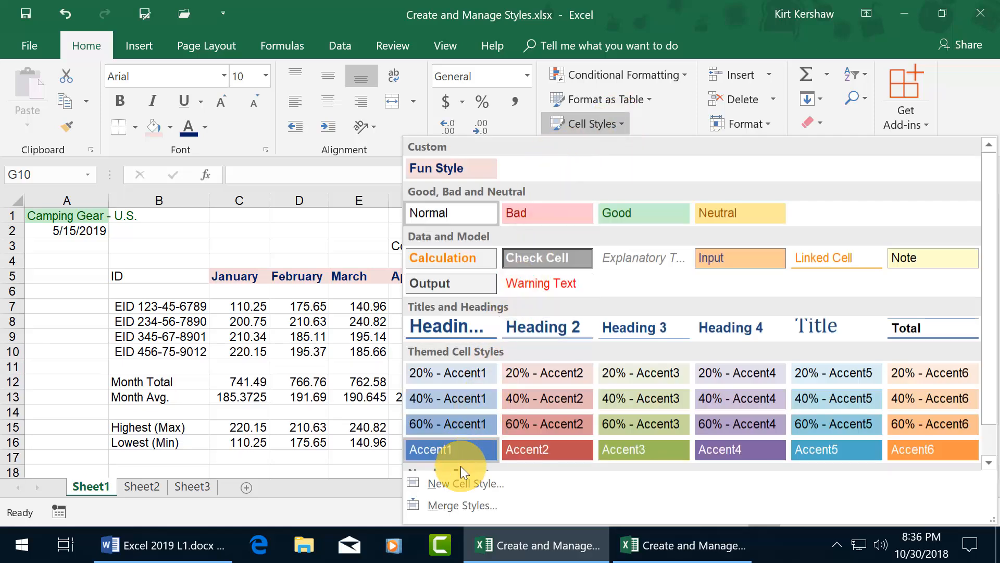
pyautogui.moveTo(457, 505)
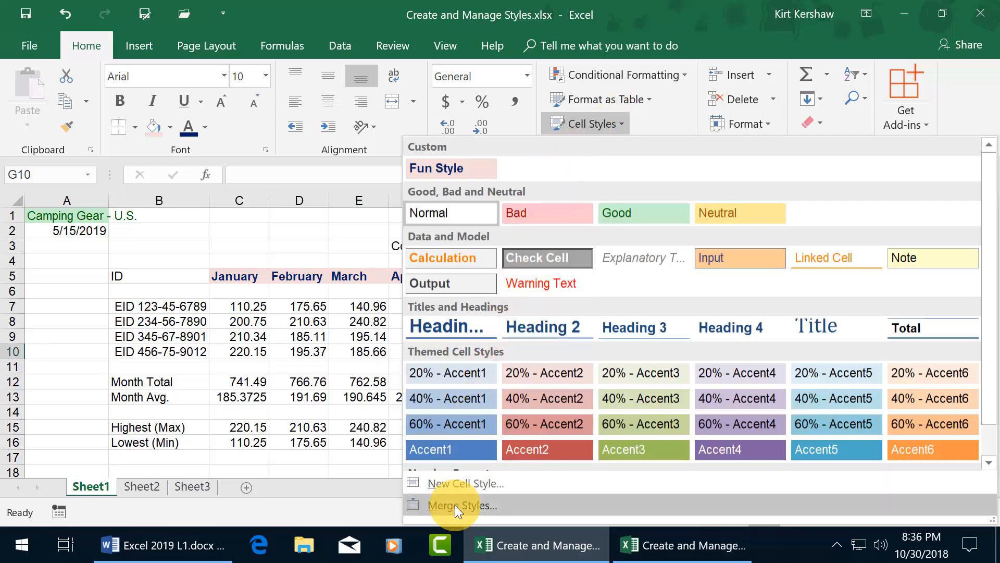
pyautogui.click(461, 505)
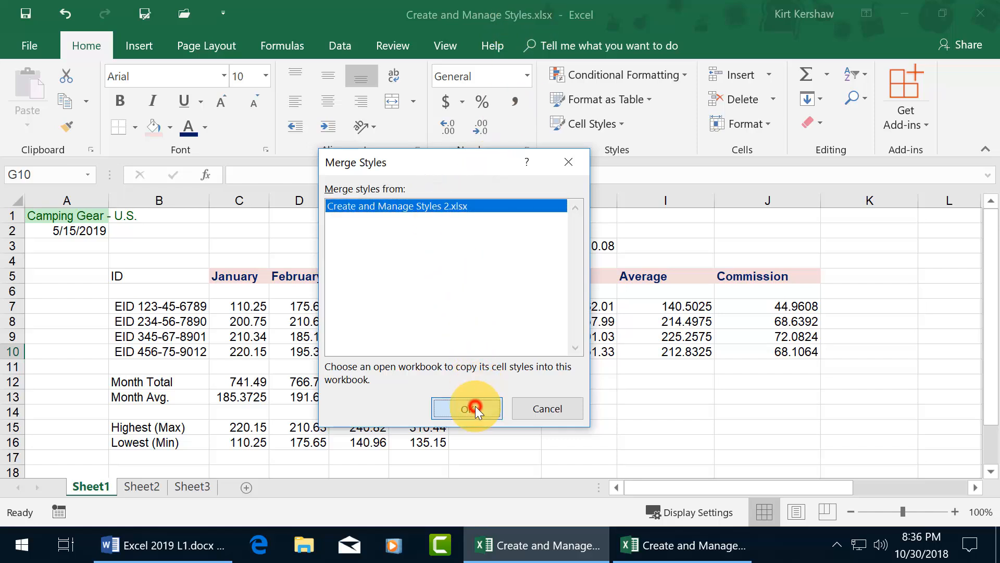
pyautogui.click(468, 408)
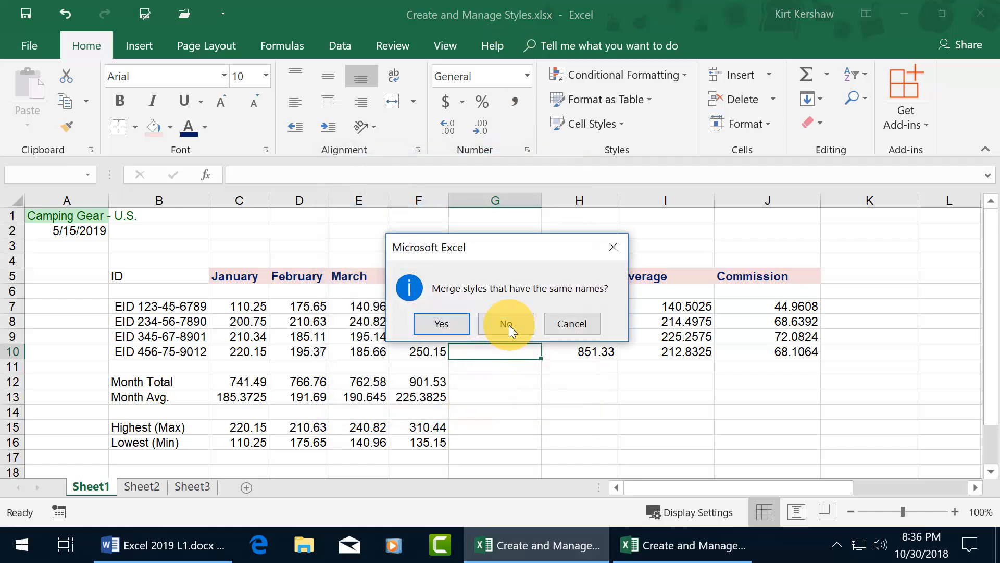
pyautogui.click(505, 324)
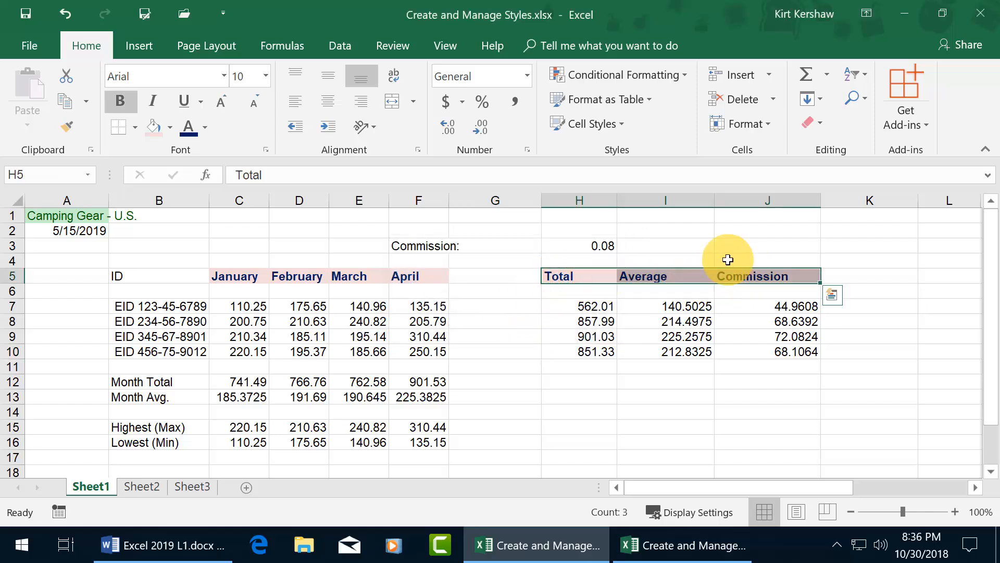
pyautogui.click(593, 122)
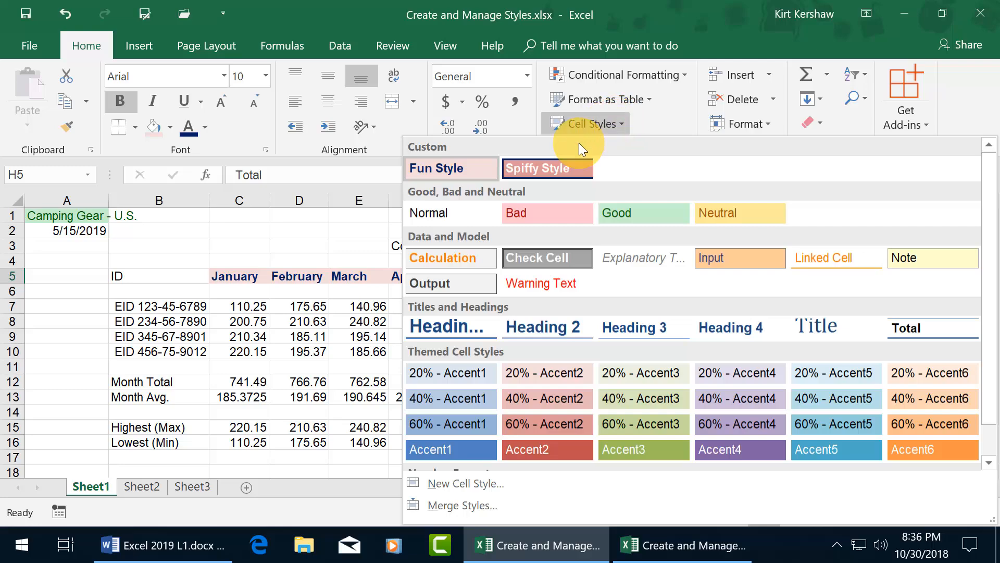